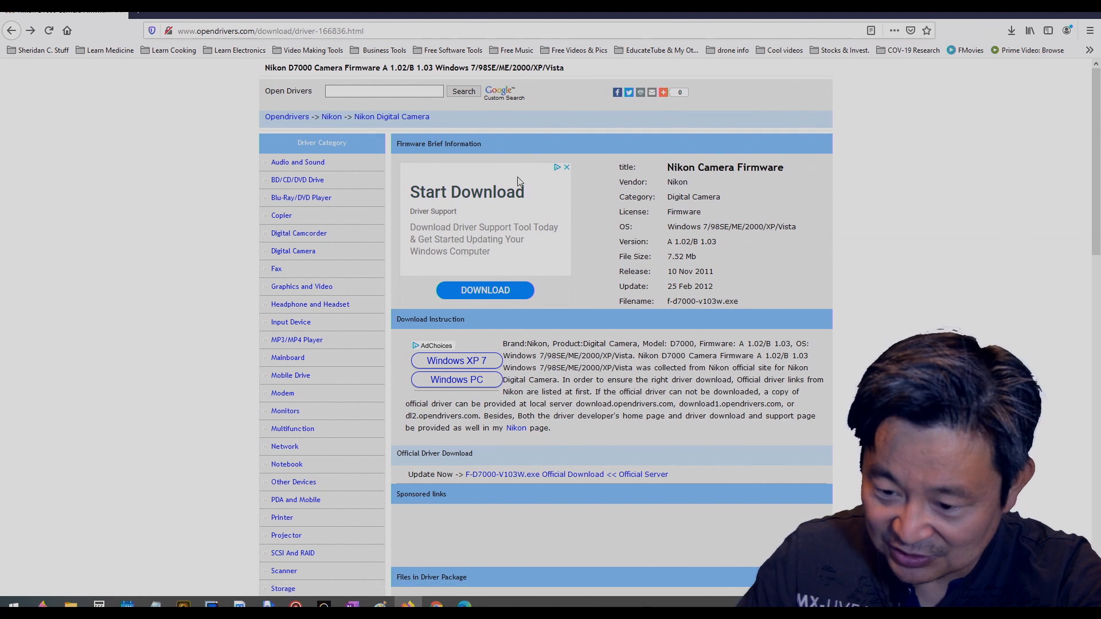
# Save F-D7000-V103W.exe from the OpenDrivers page's official download link.
pyautogui.scroll(-3)
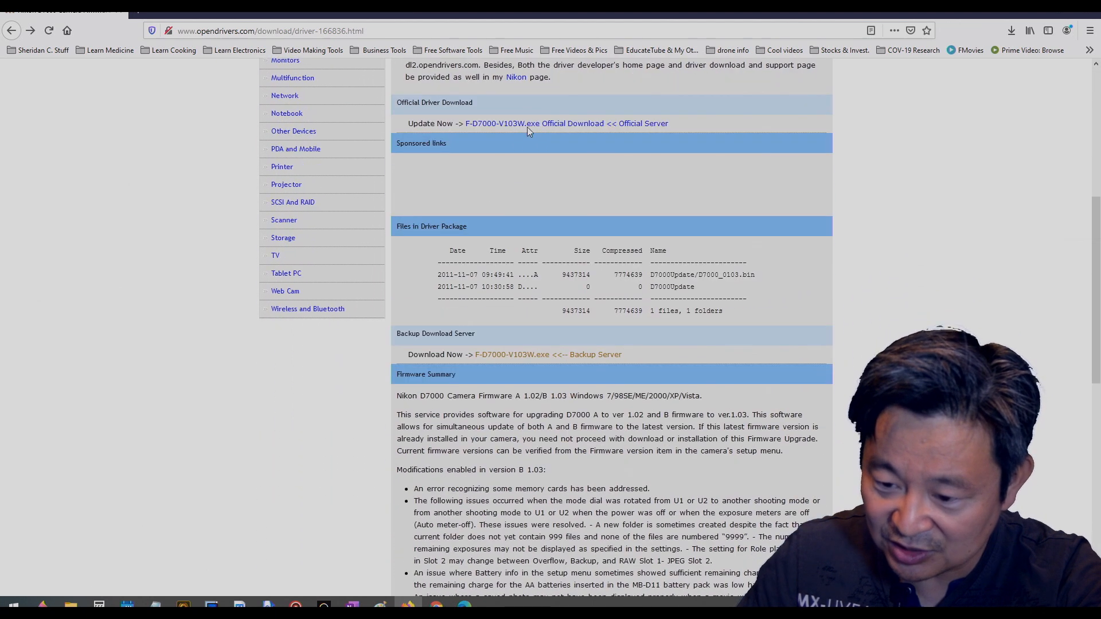
pyautogui.moveTo(586, 128)
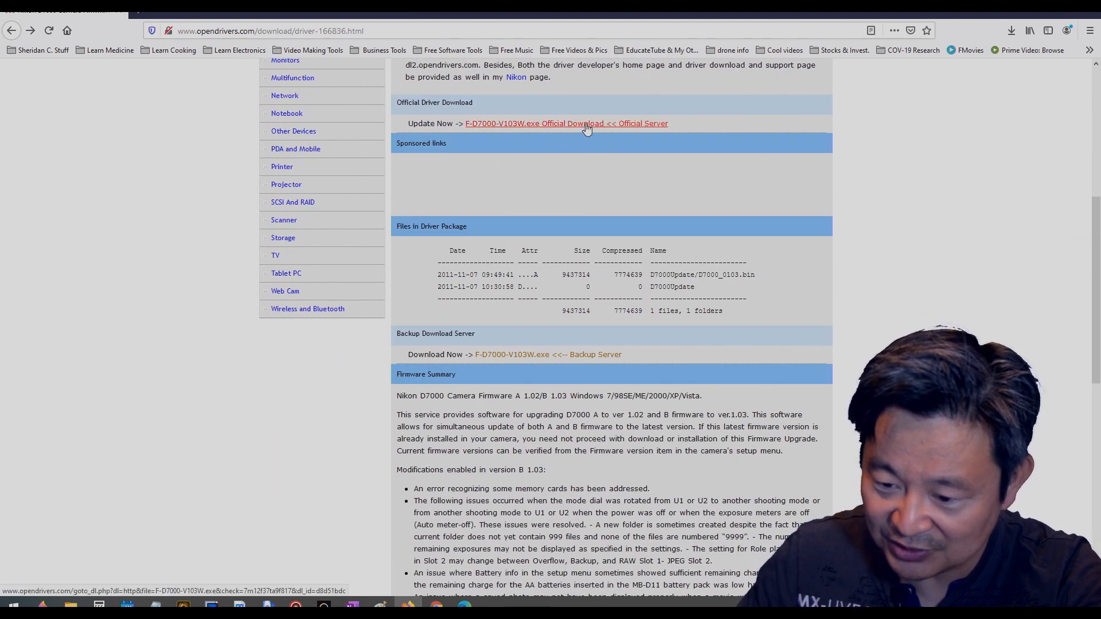
pyautogui.scroll(-3)
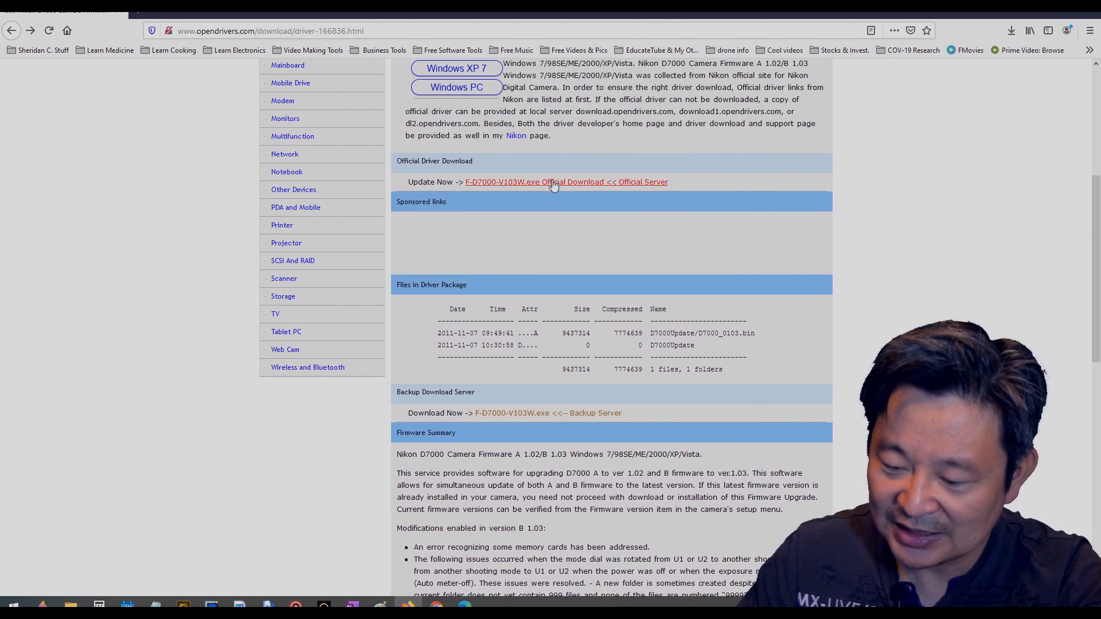
pyautogui.moveTo(566, 182)
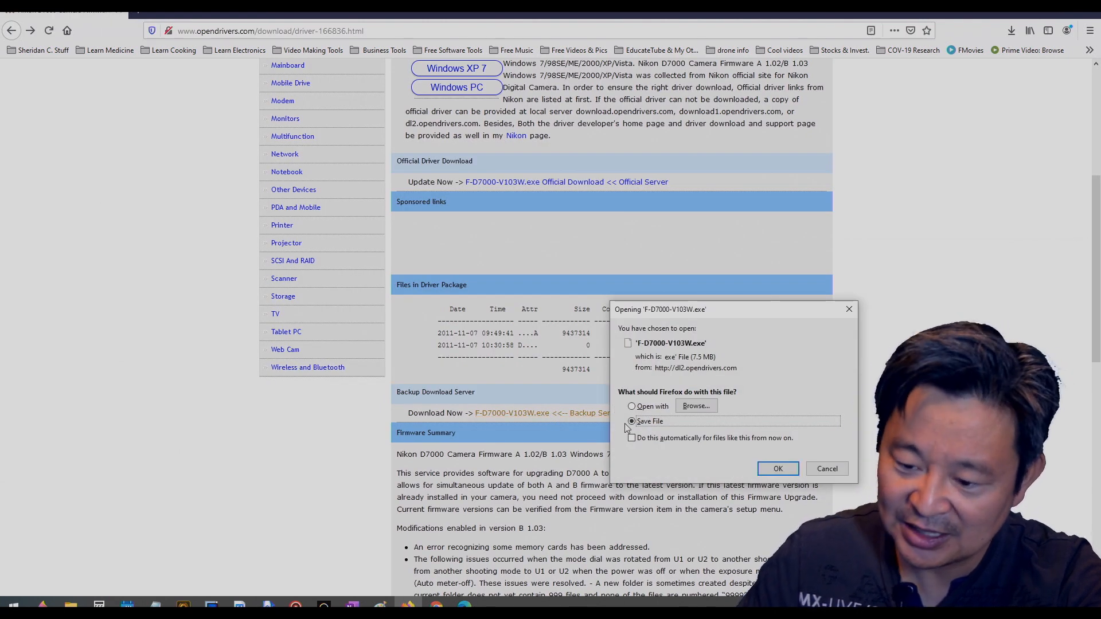
pyautogui.click(777, 468)
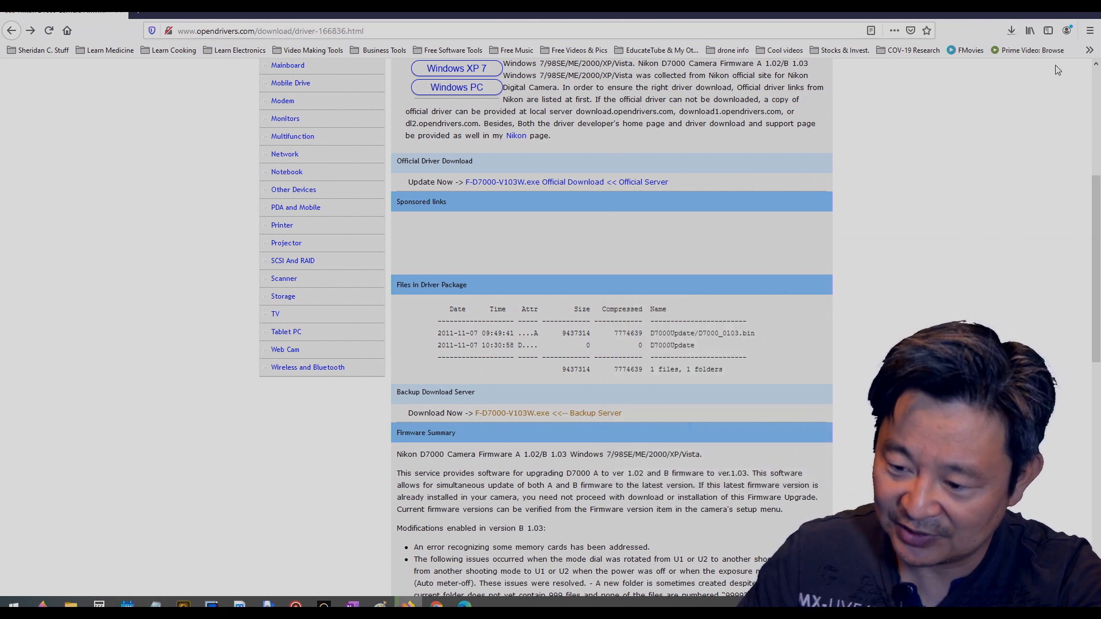
pyautogui.click(1012, 31)
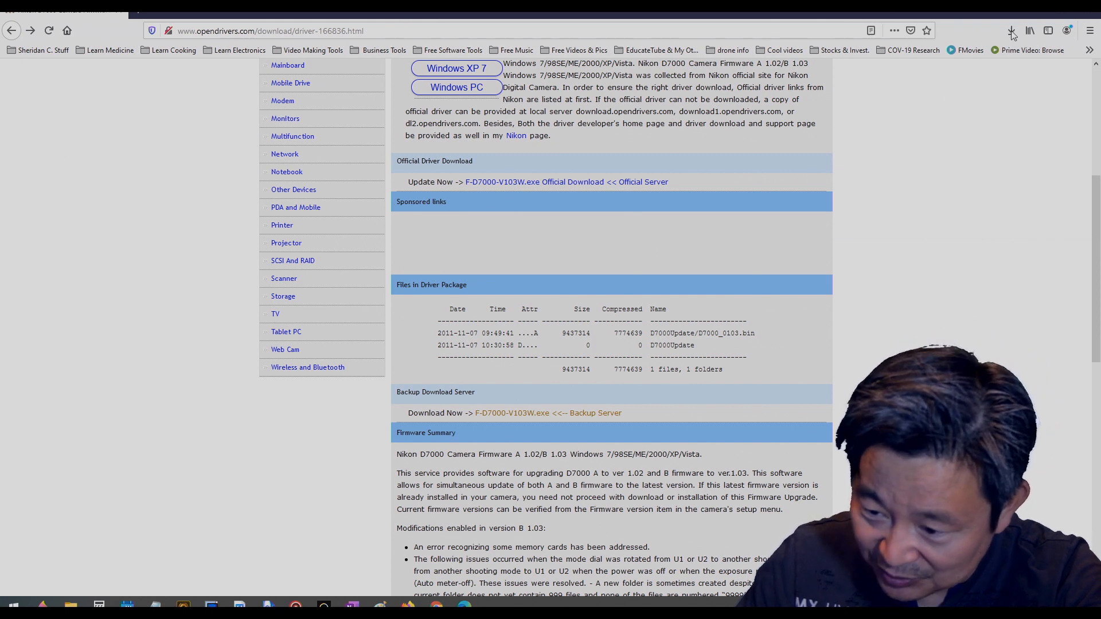
# Open the download's containing NIKON D7000 folder and select the older F-D7000-V103W application.
pyautogui.click(1011, 31)
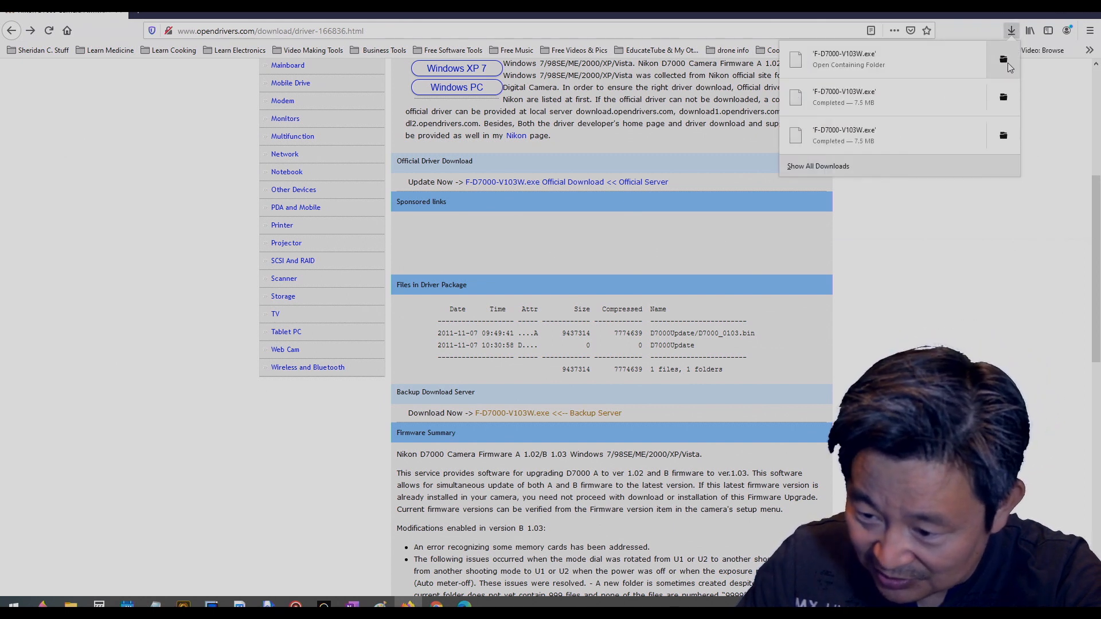
pyautogui.click(1003, 59)
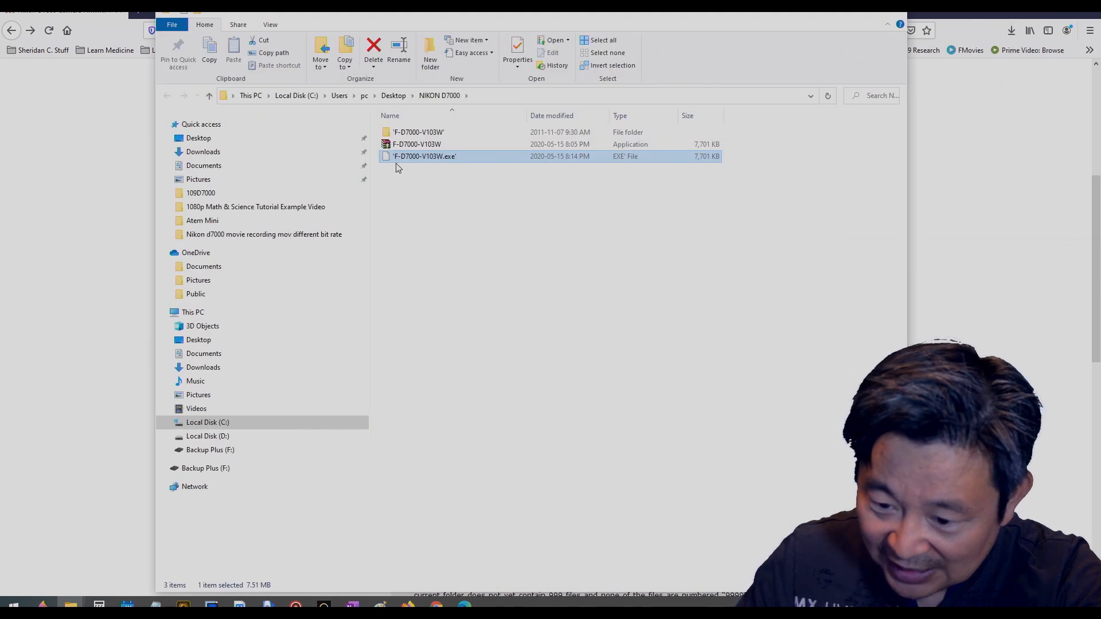
pyautogui.moveTo(404, 156)
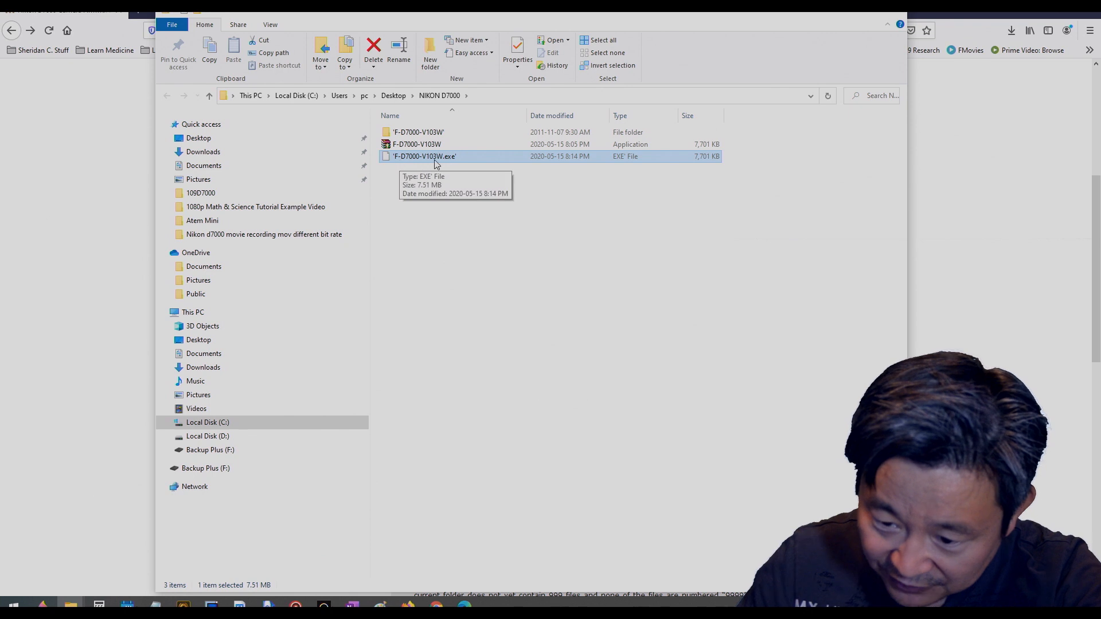
pyautogui.moveTo(398, 165)
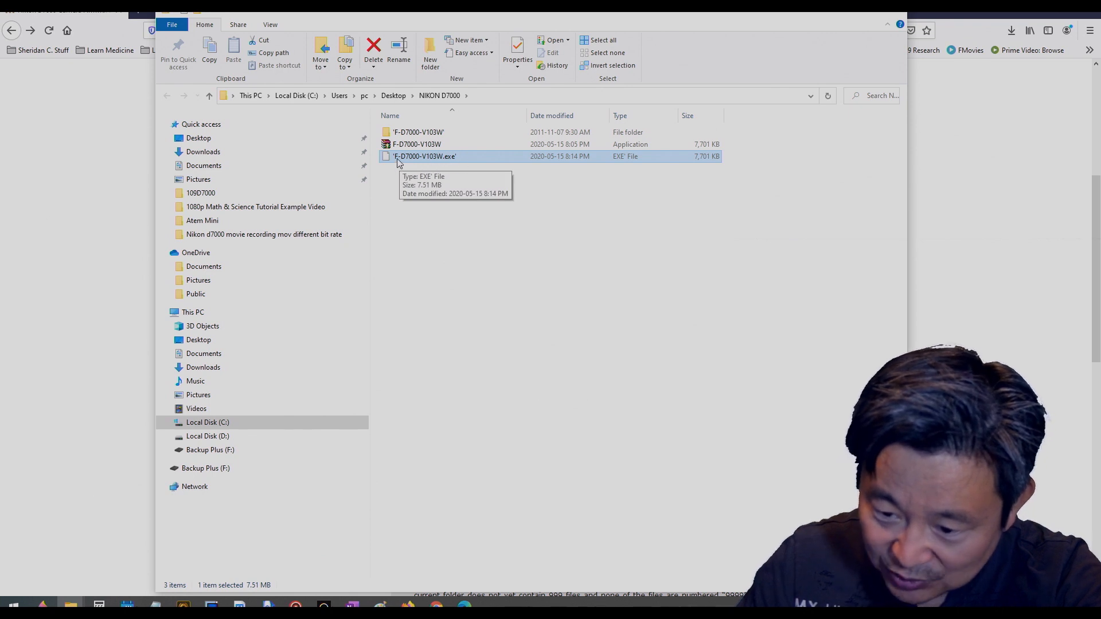
pyautogui.moveTo(411, 167)
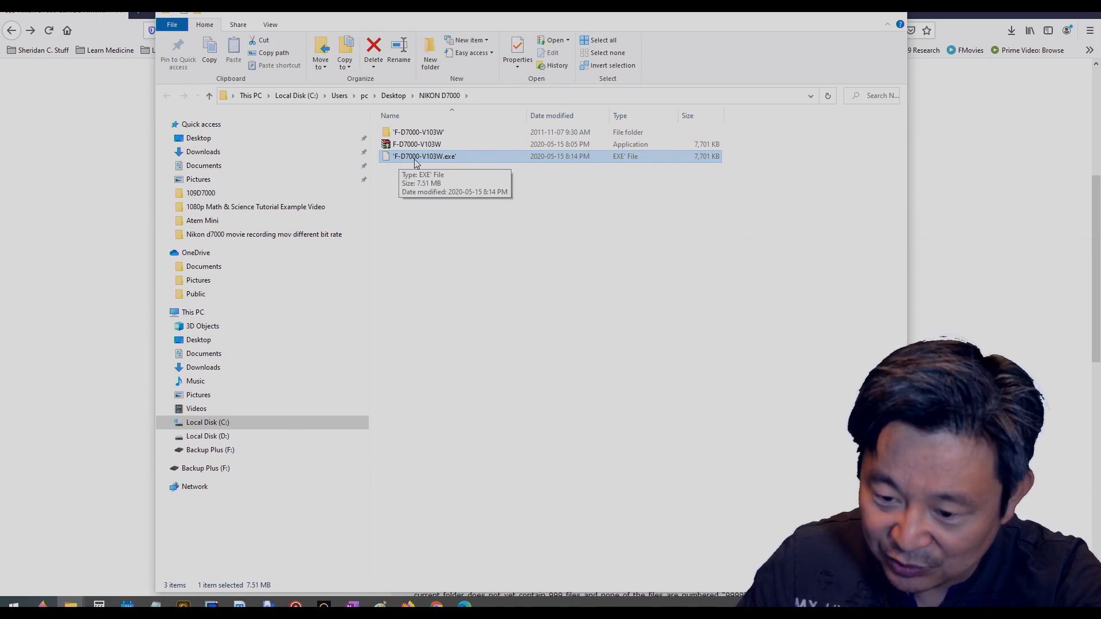
pyautogui.click(417, 144)
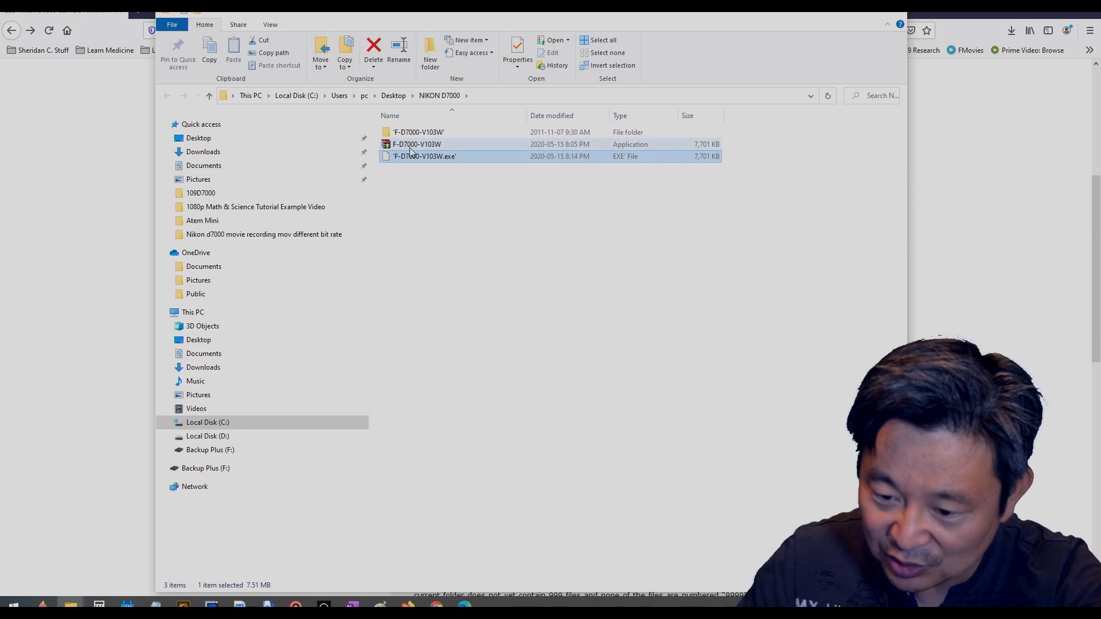
pyautogui.moveTo(428, 147)
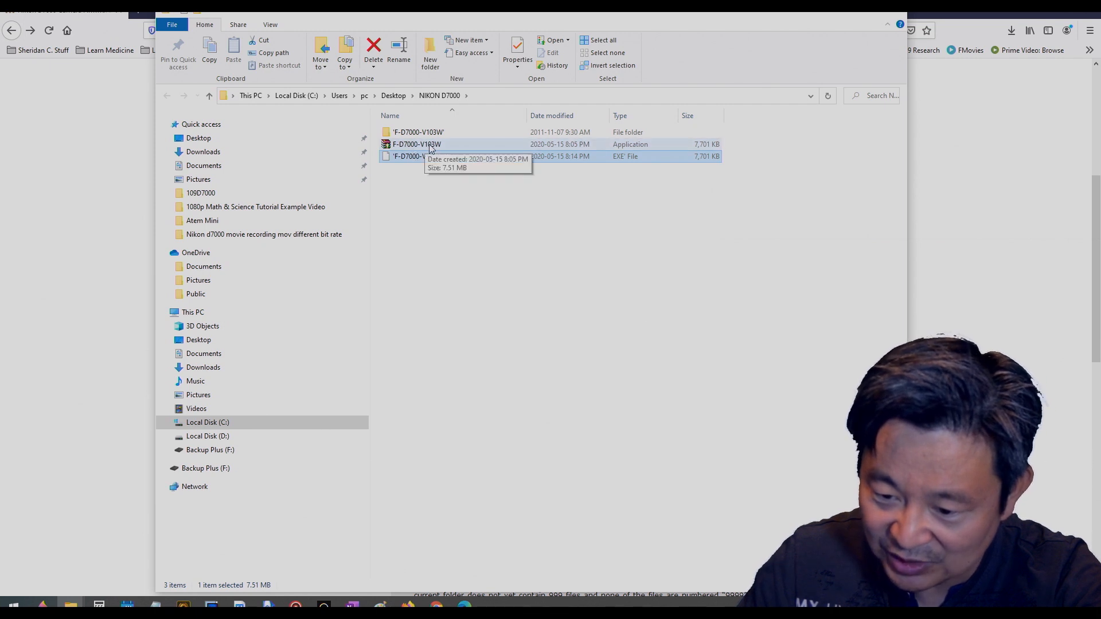
# Delete the old F-D7000-V103W application and rename the new download to F-D7000-V103W.exe.
pyautogui.rightClick(418, 144)
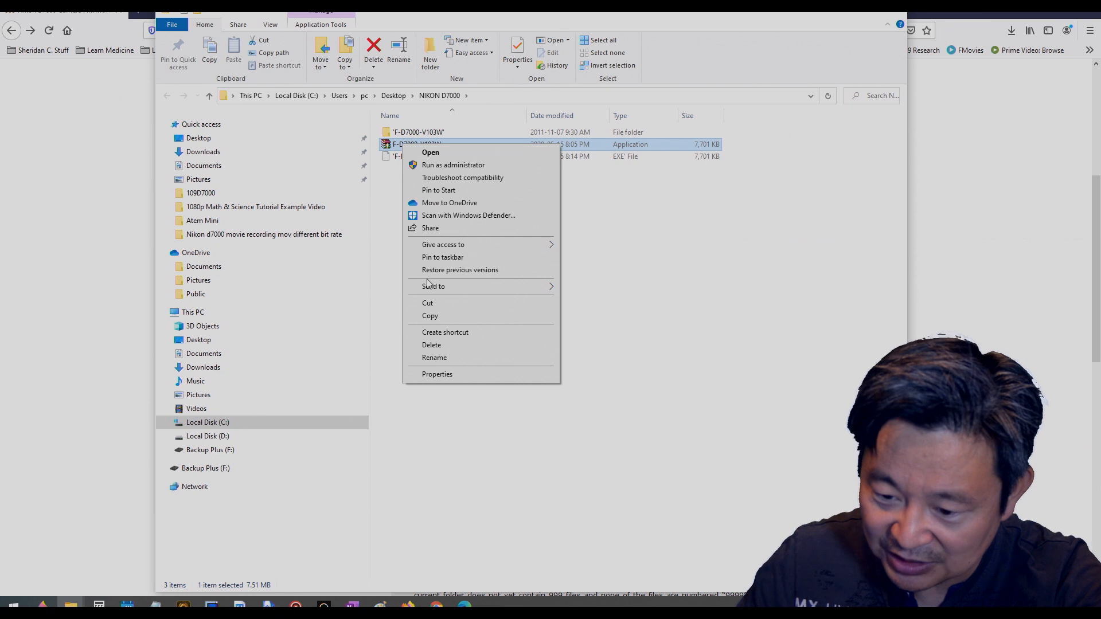
pyautogui.moveTo(431, 344)
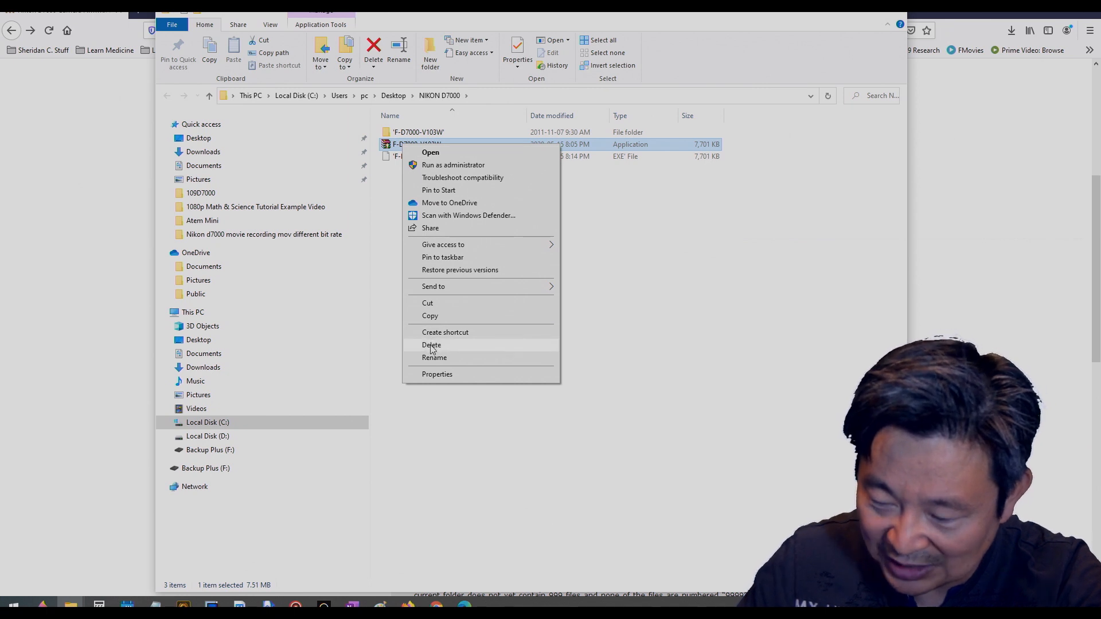
pyautogui.click(431, 344)
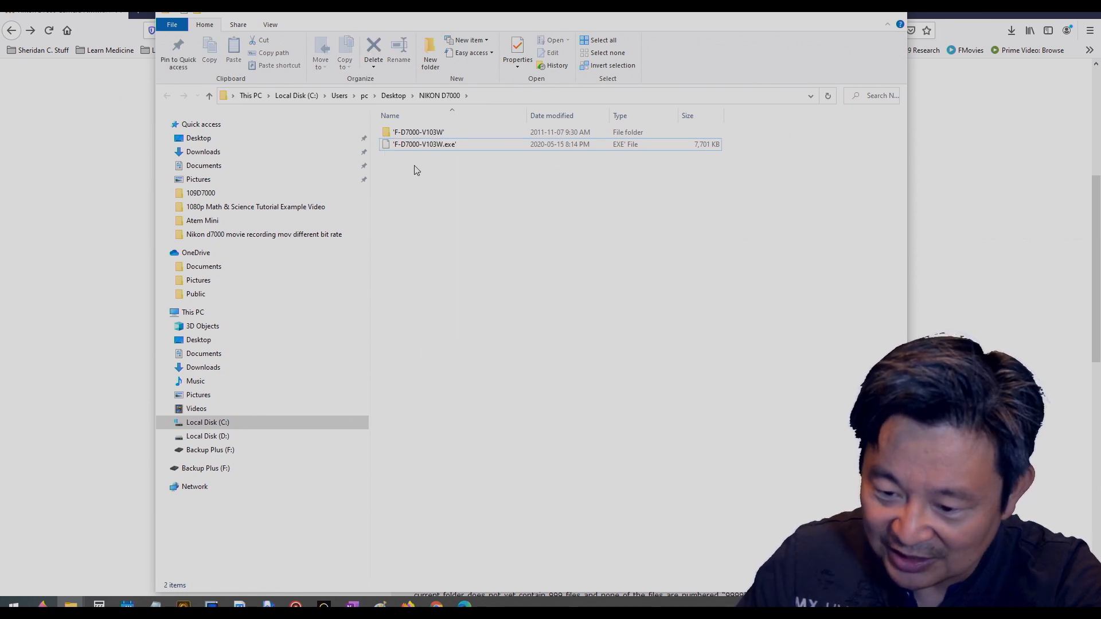
pyautogui.rightClick(424, 144)
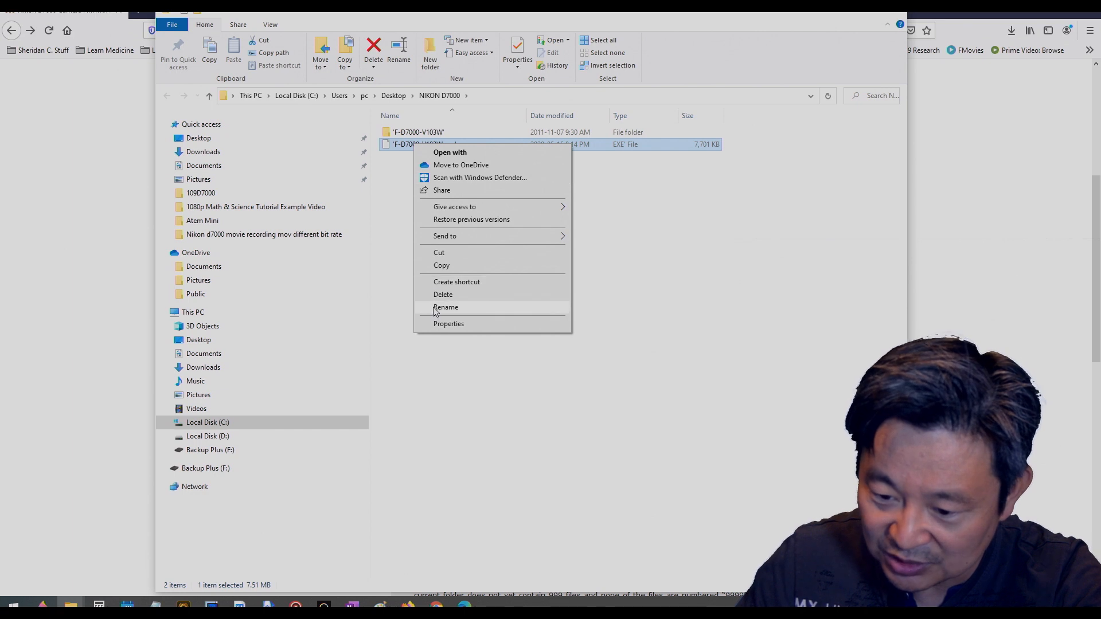
pyautogui.click(445, 307)
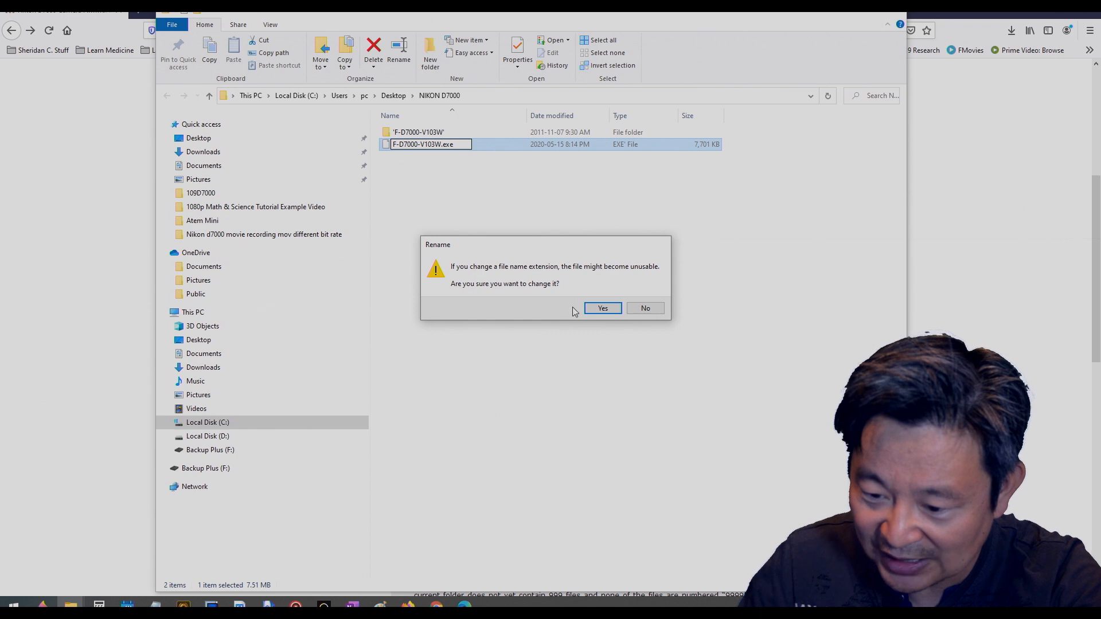
pyautogui.click(601, 308)
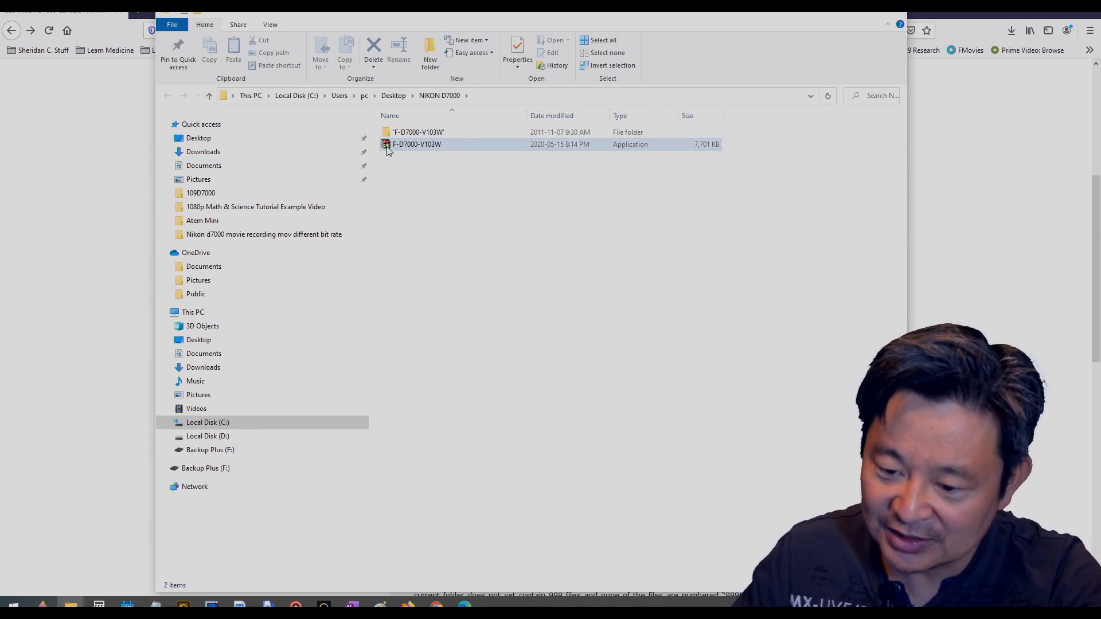
# Open the extracted F-D7000-V103W folder to show the D7000_0103 file.
pyautogui.click(419, 132)
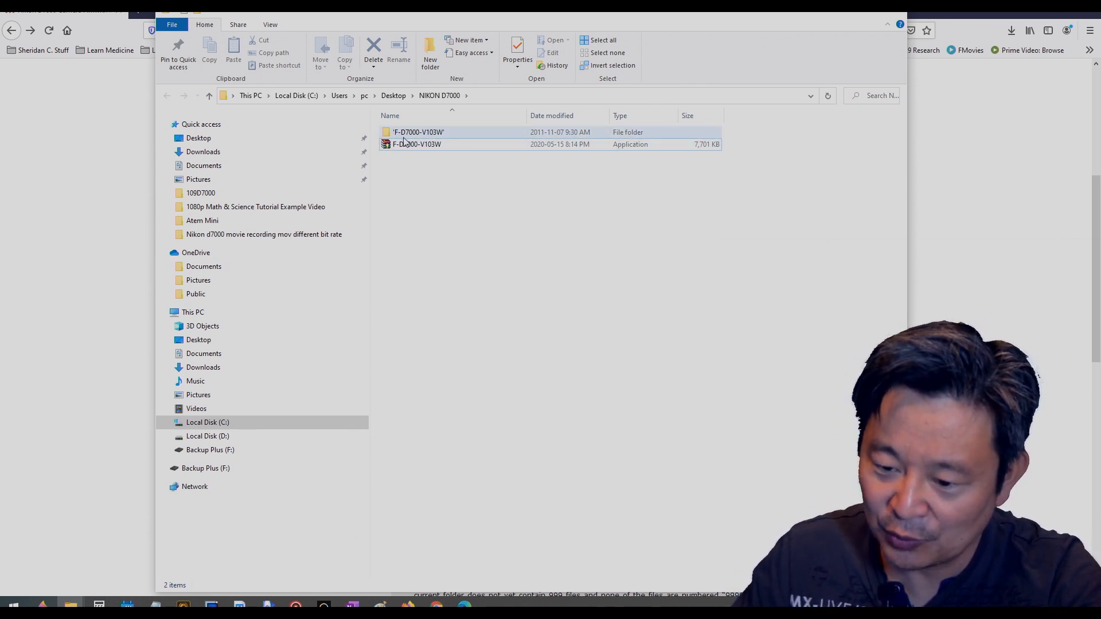
pyautogui.doubleClick(419, 132)
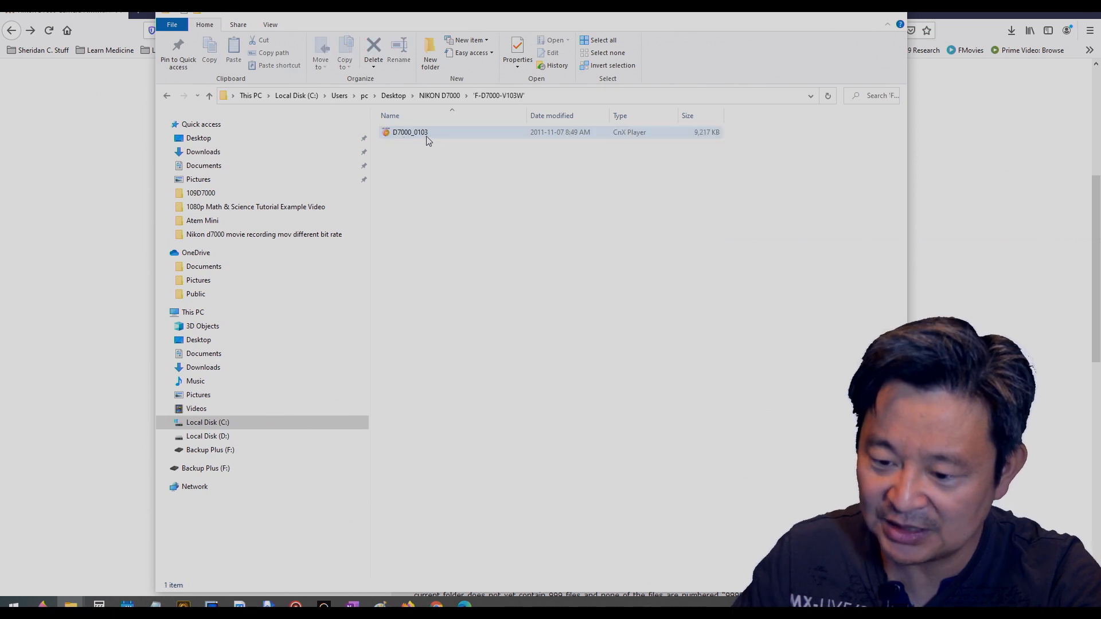
pyautogui.moveTo(410, 132)
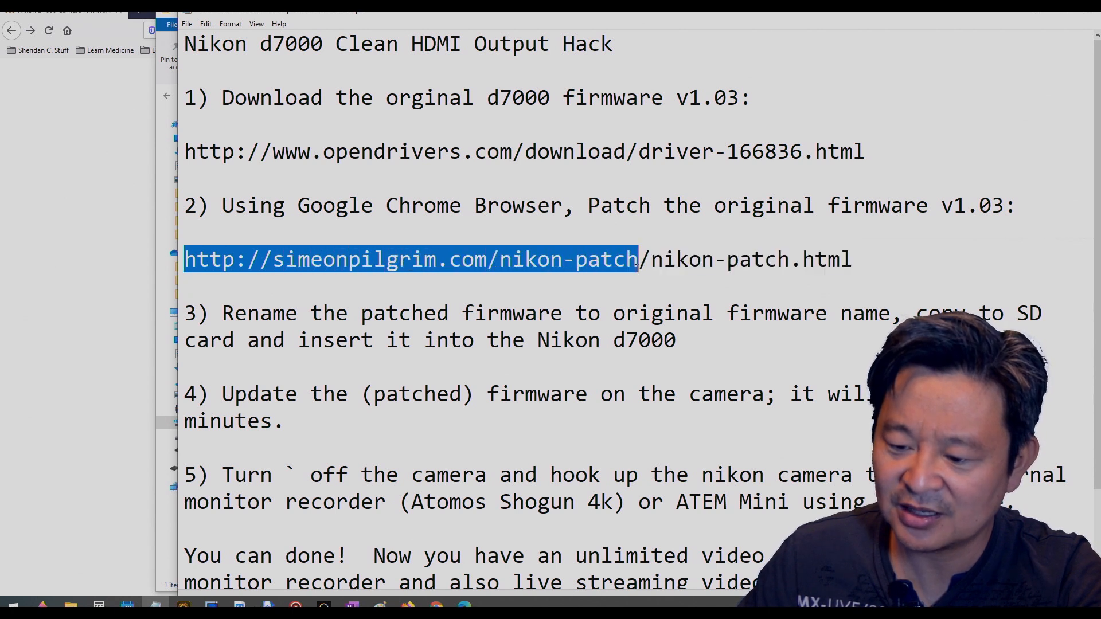
# Select and copy the simeonpilgrim.com nikon-patch URL from the Notepad notes.
pyautogui.moveTo(639, 259); pyautogui.dragTo(843, 260)
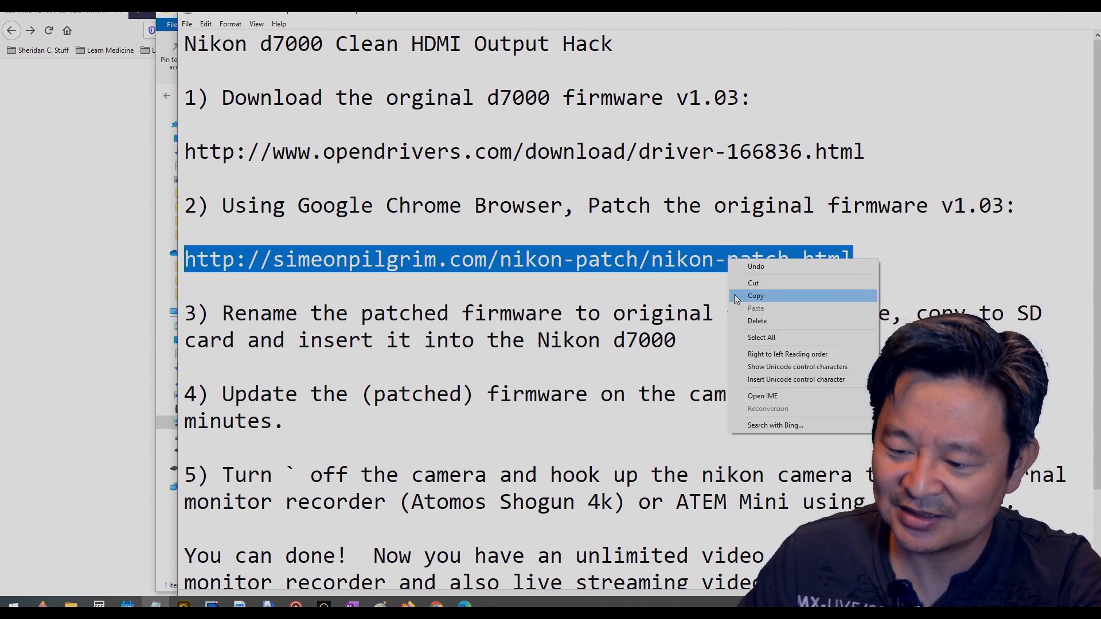
pyautogui.click(756, 294)
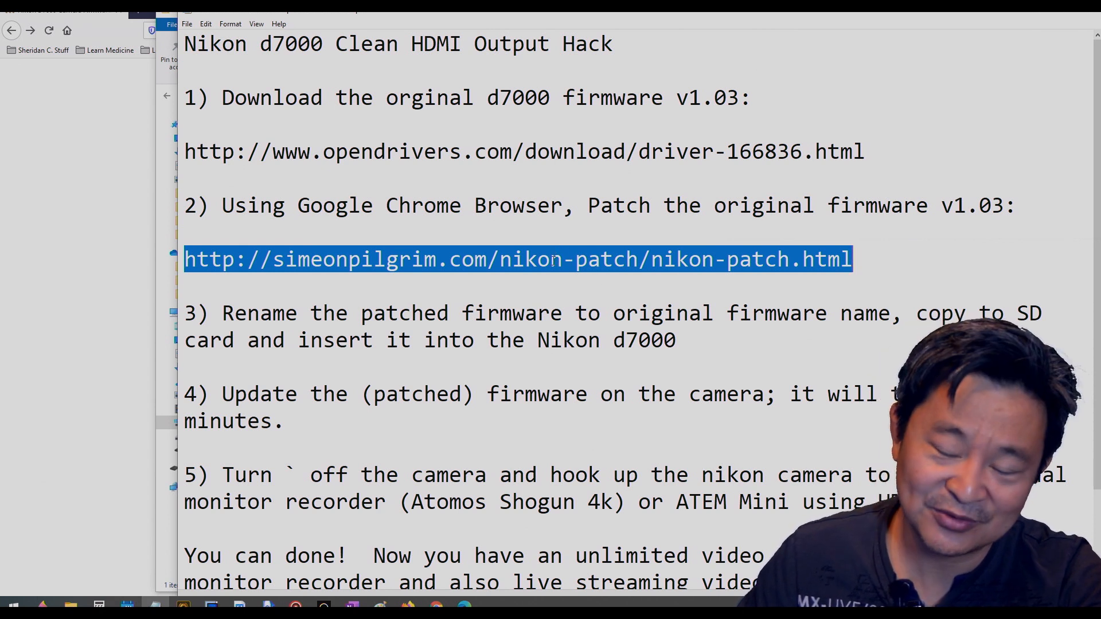
pyautogui.rightClick(553, 260)
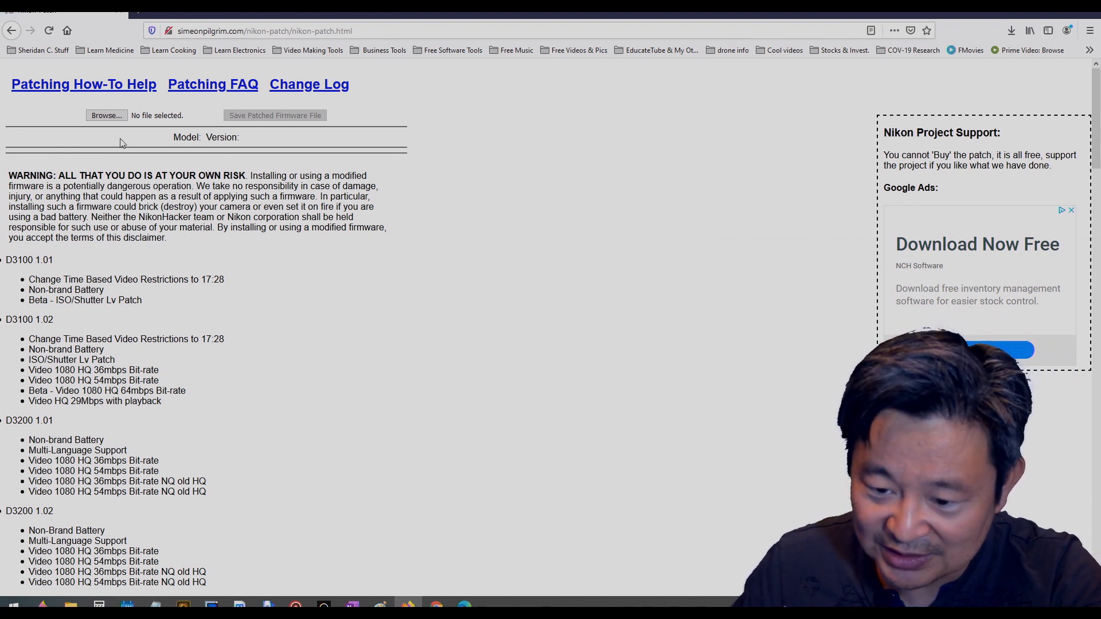
pyautogui.moveTo(148, 119)
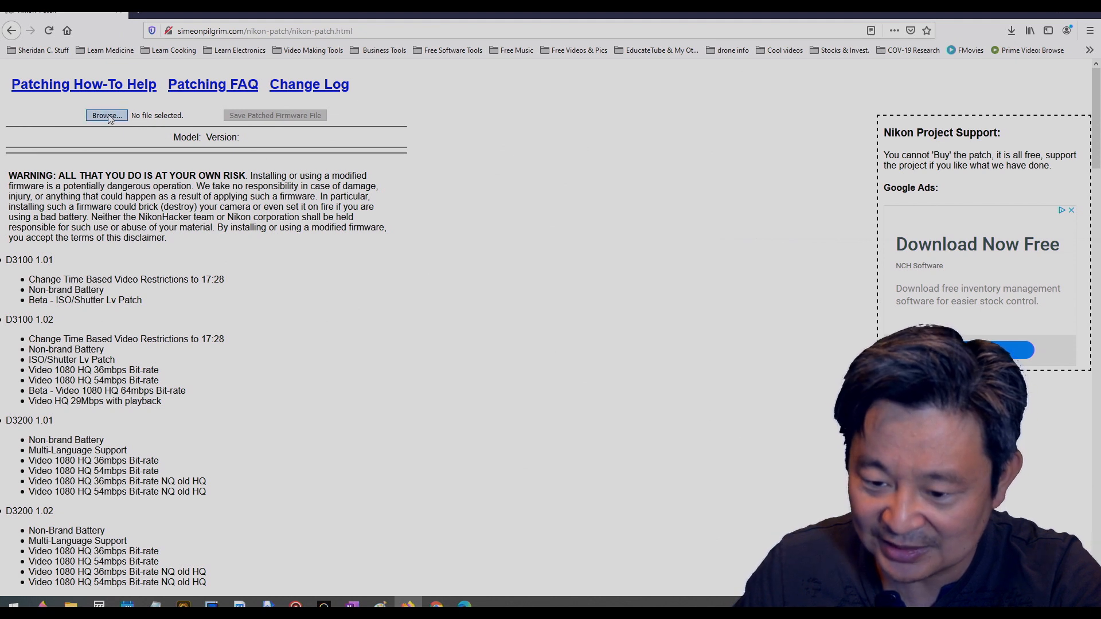
# Load D7000_0103.bin from Desktop > NIKON D7000 > F-D7000-V103W into Nikon Patch.
pyautogui.click(107, 115)
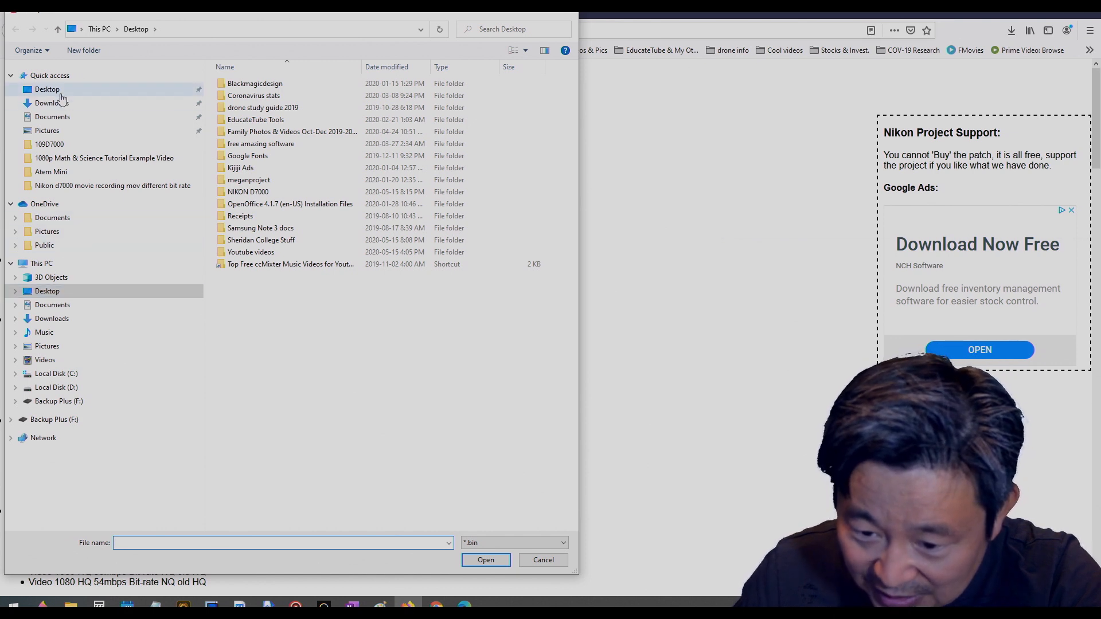
pyautogui.click(47, 89)
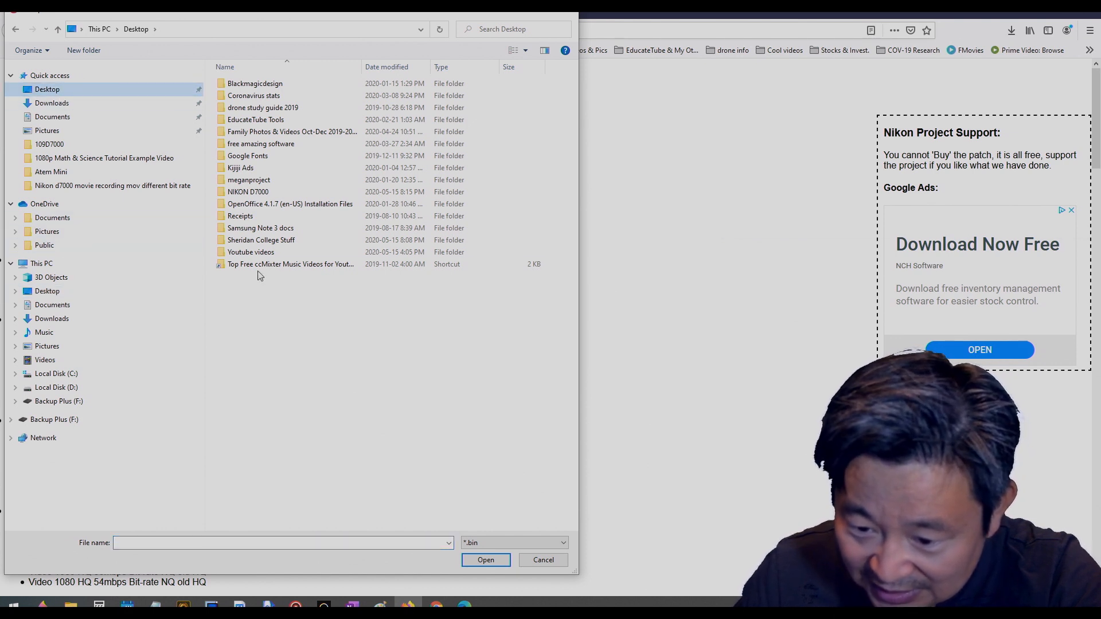
pyautogui.click(248, 191)
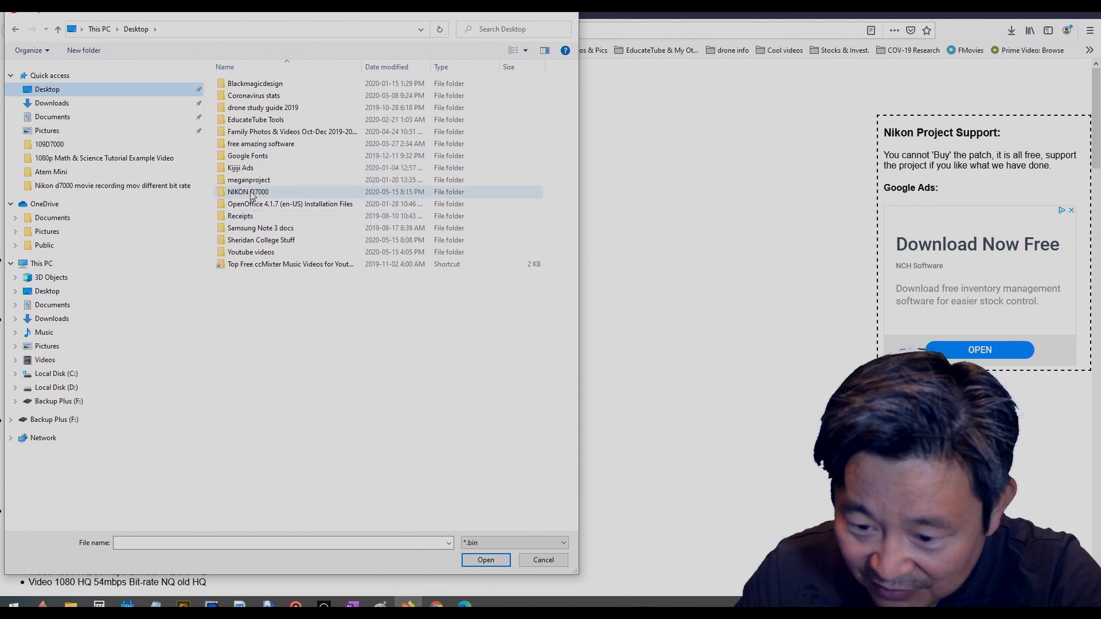
pyautogui.doubleClick(248, 192)
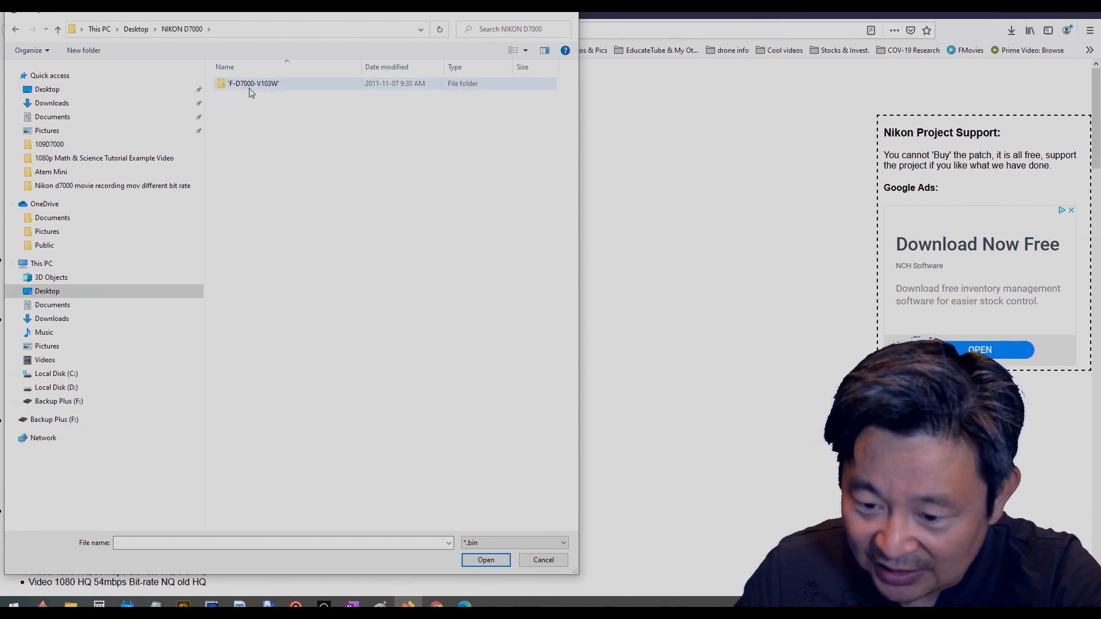
pyautogui.doubleClick(253, 84)
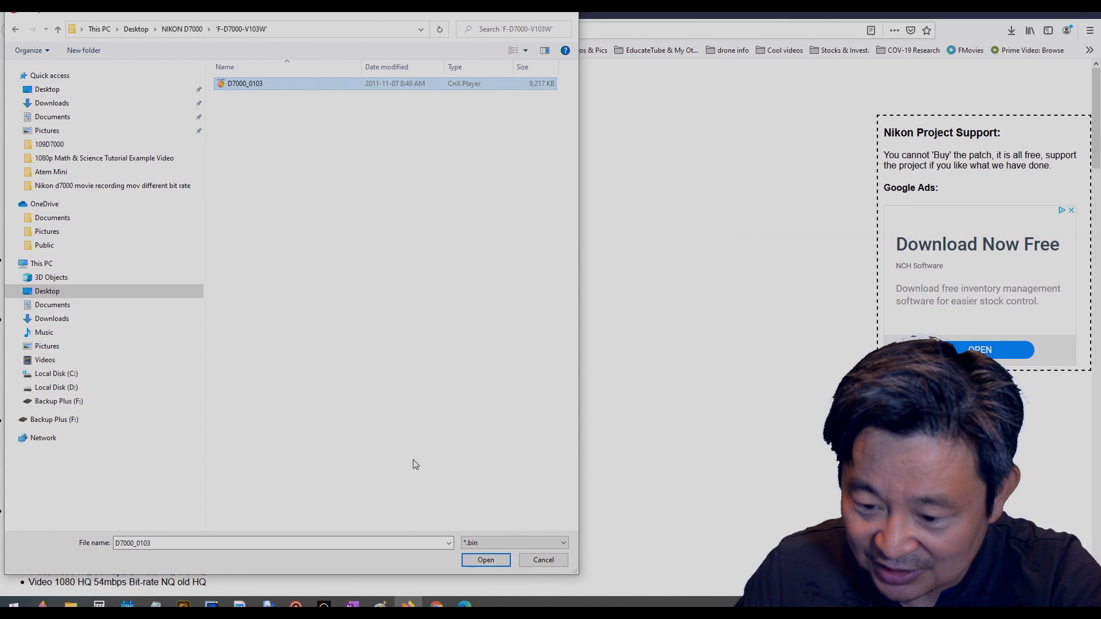
pyautogui.click(485, 560)
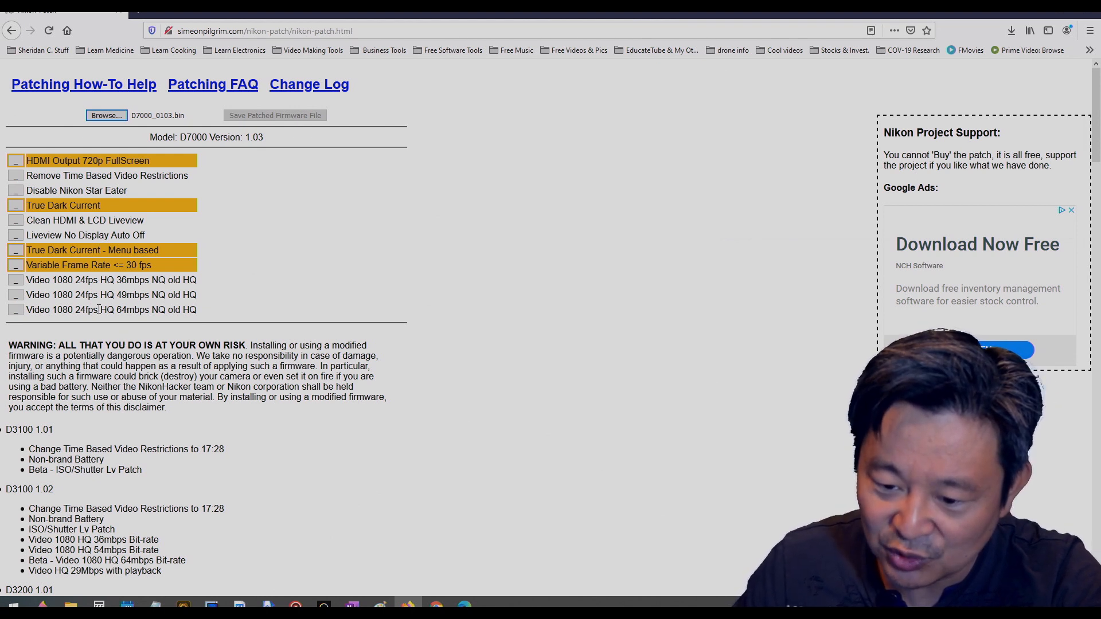
pyautogui.scroll(-3)
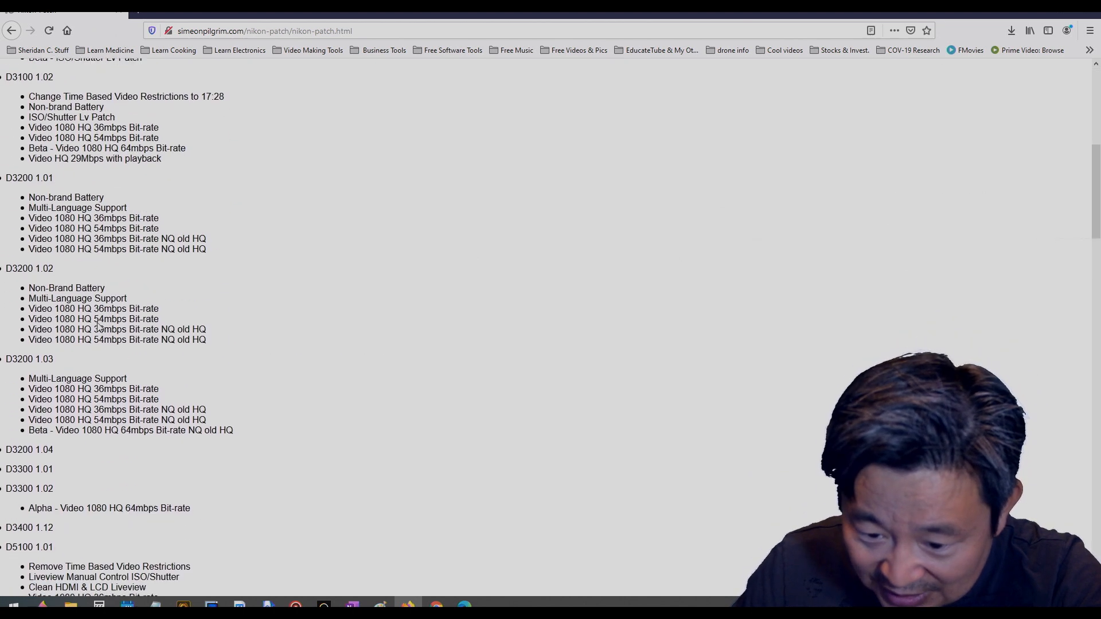
pyautogui.scroll(-3)
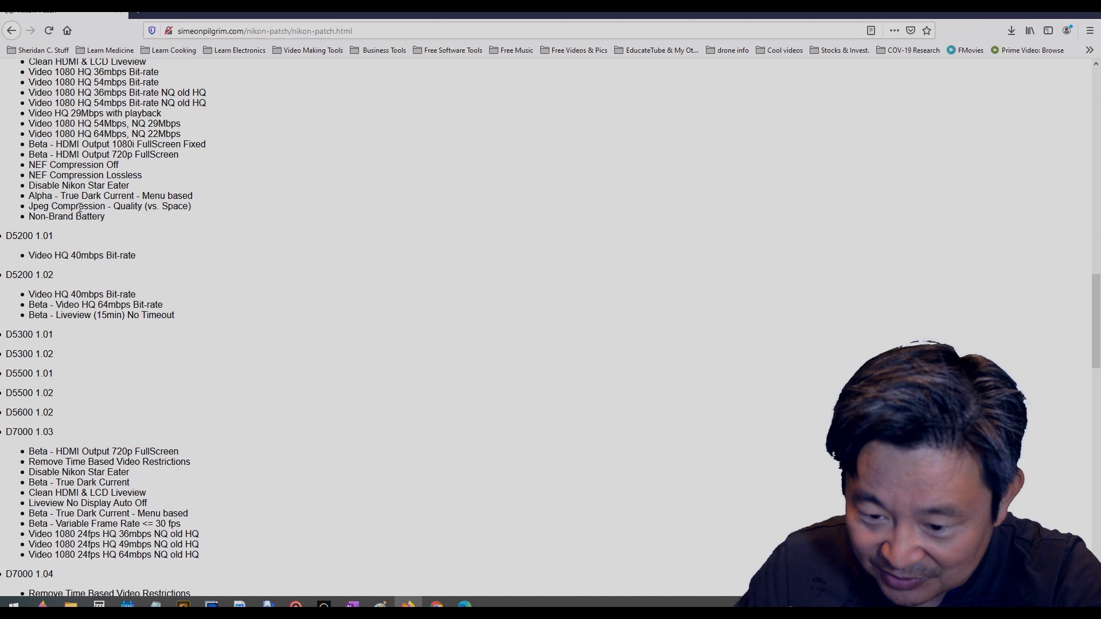
pyautogui.scroll(-3)
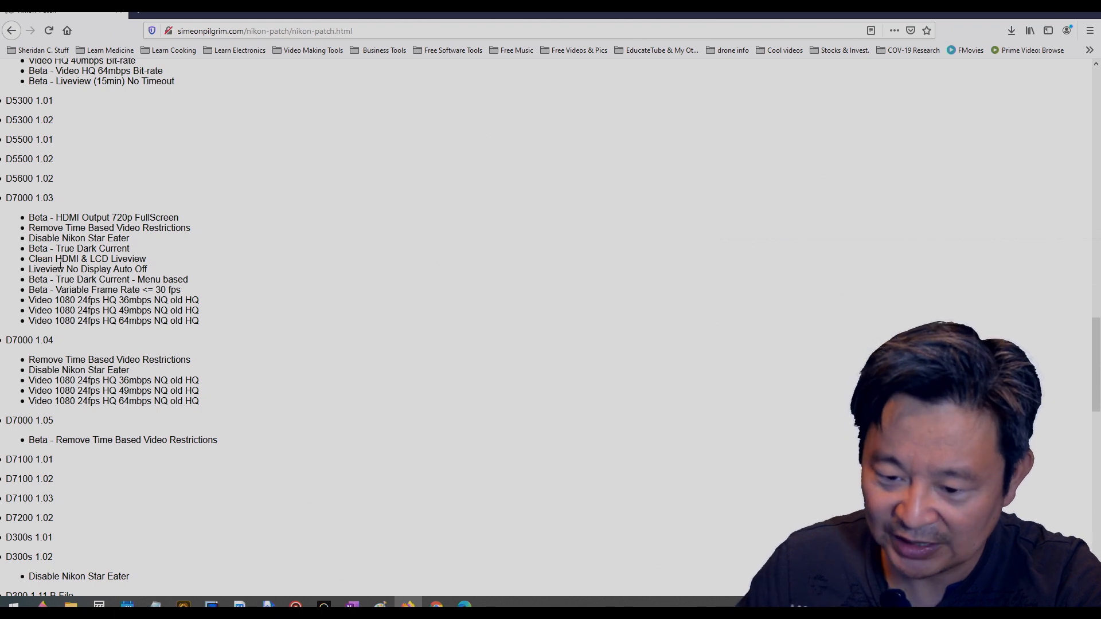
pyautogui.scroll(3)
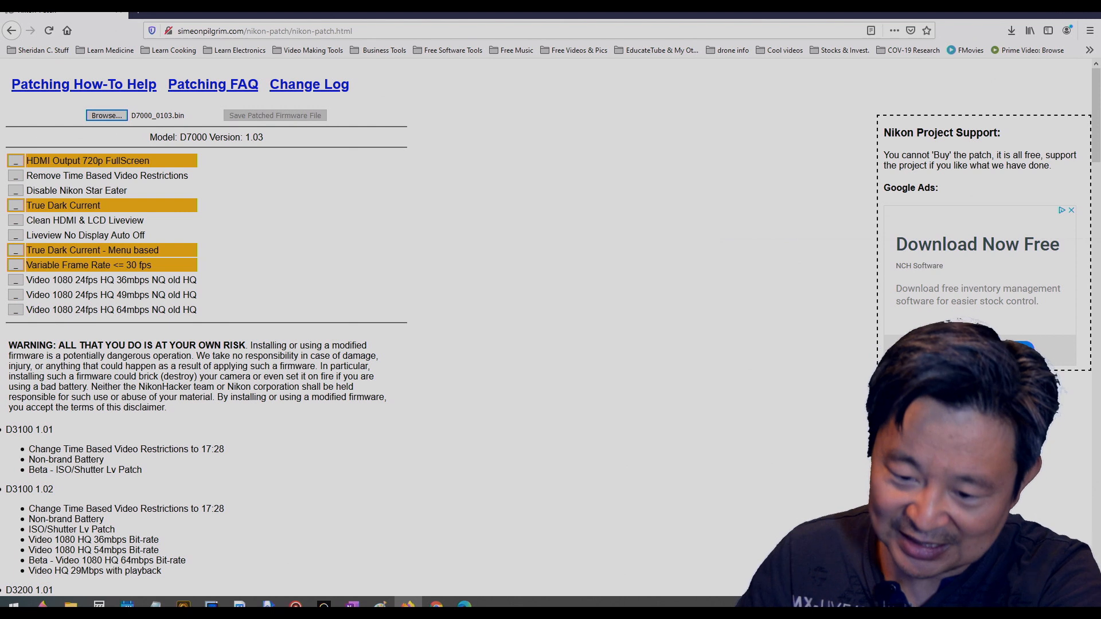
# Tick Remove Time Based Video Restrictions, Disable Star Eater, Clean HDMI & LCD Liveview, Liveview No Display Auto Off.
pyautogui.click(16, 190)
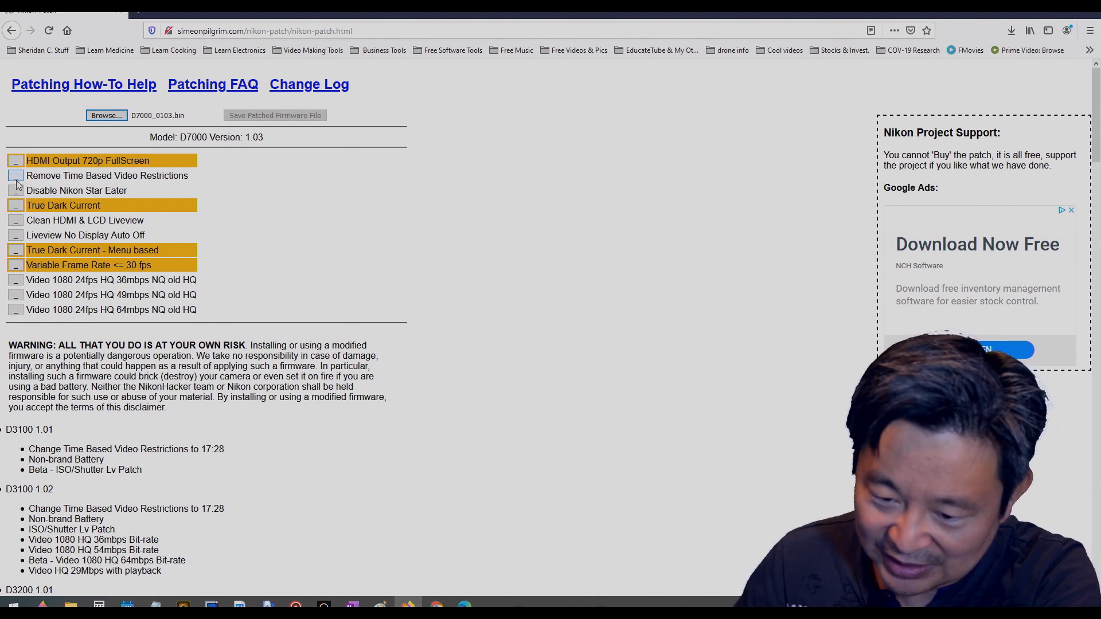
pyautogui.click(15, 191)
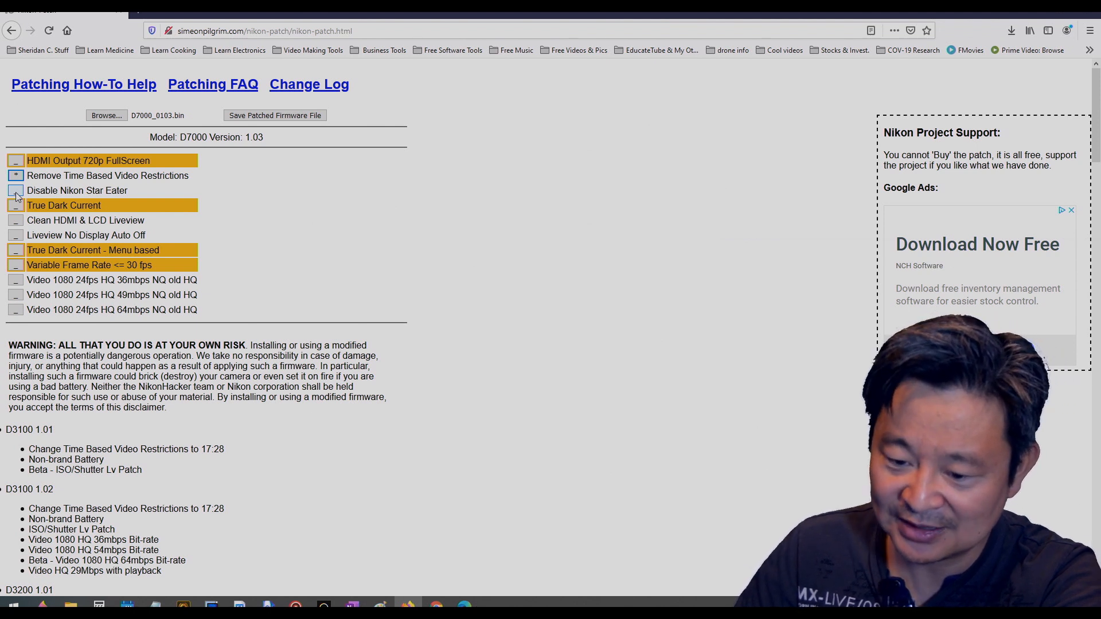
pyautogui.click(15, 176)
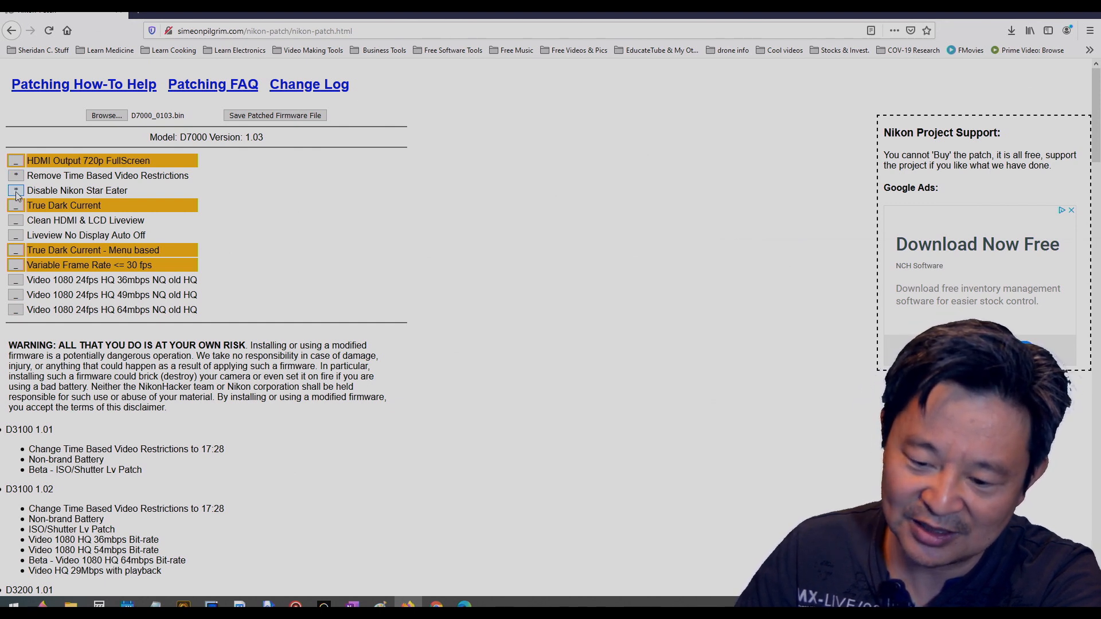
pyautogui.click(15, 190)
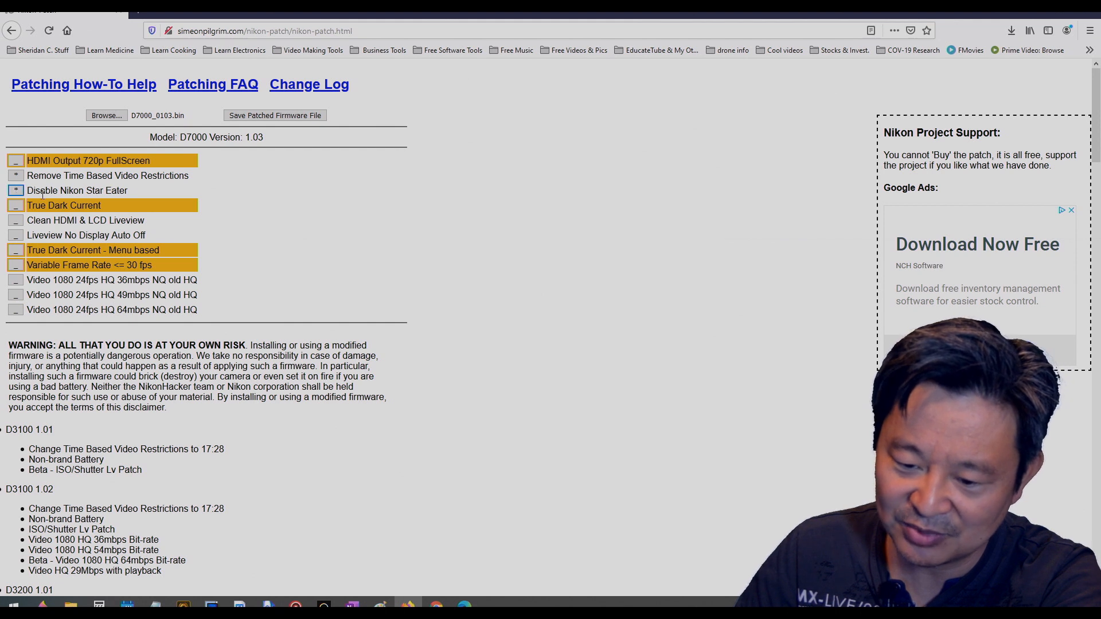
pyautogui.click(15, 220)
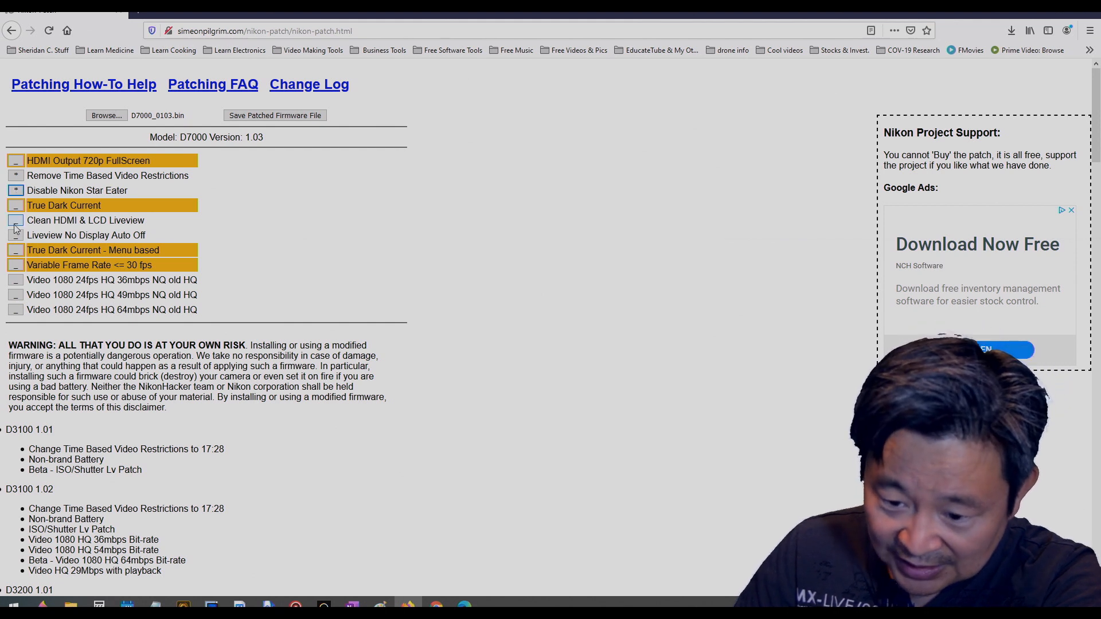
pyautogui.click(15, 220)
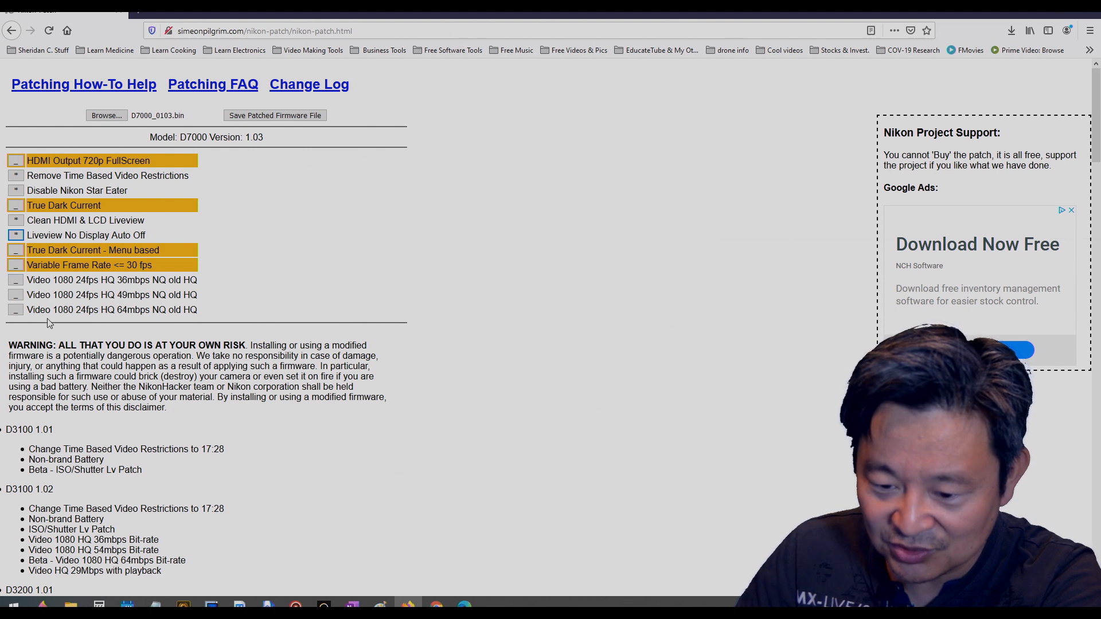
pyautogui.moveTo(118, 322)
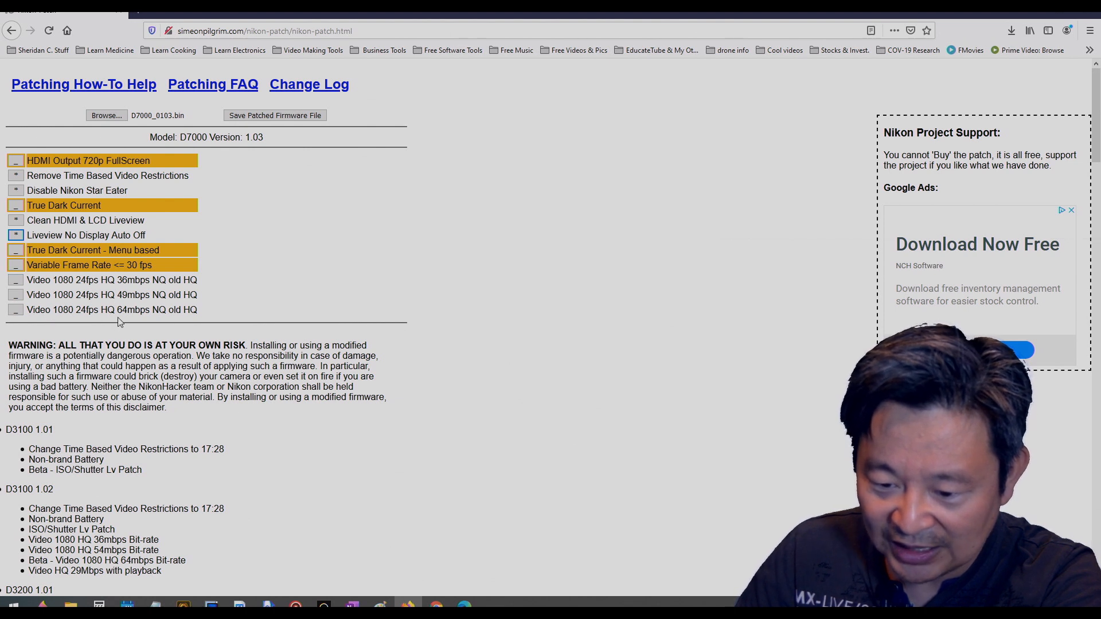
pyautogui.moveTo(144, 320)
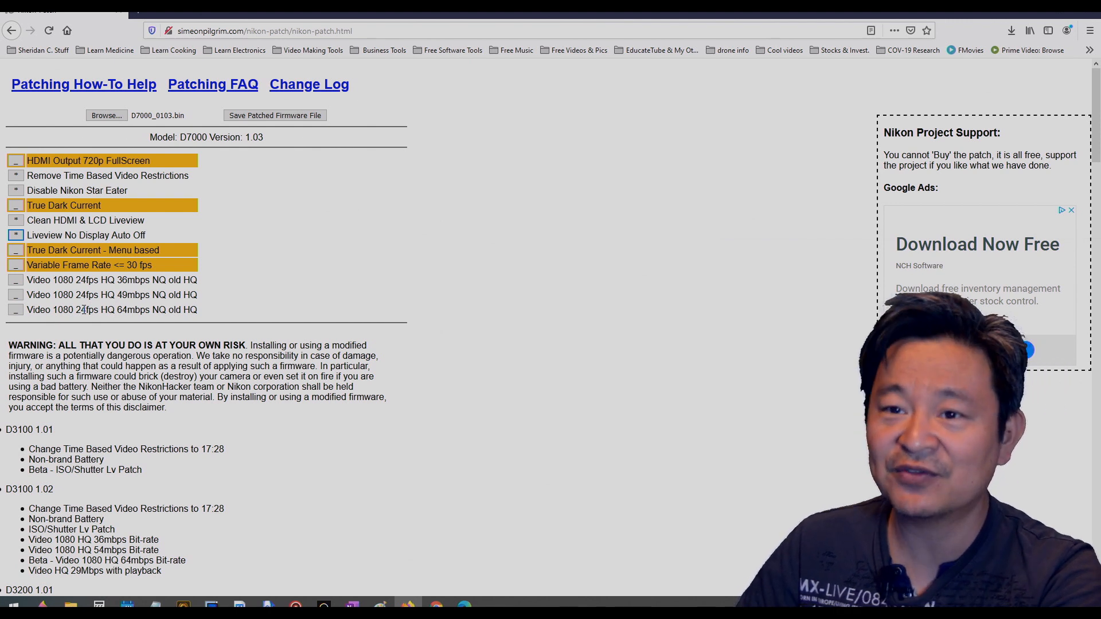
pyautogui.moveTo(48, 318)
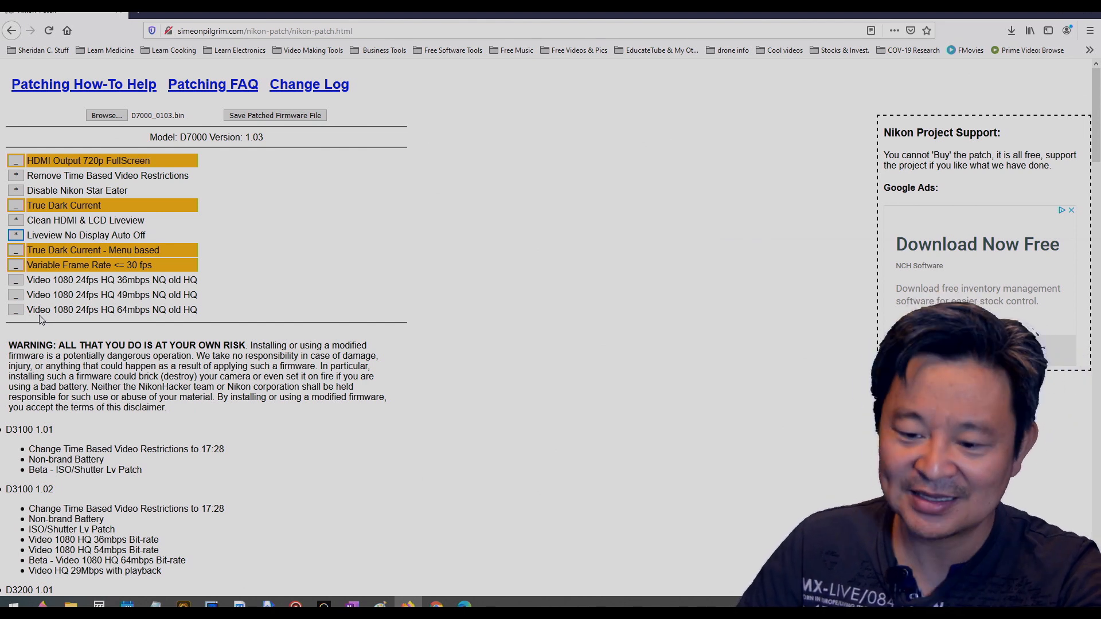
pyautogui.click(15, 310)
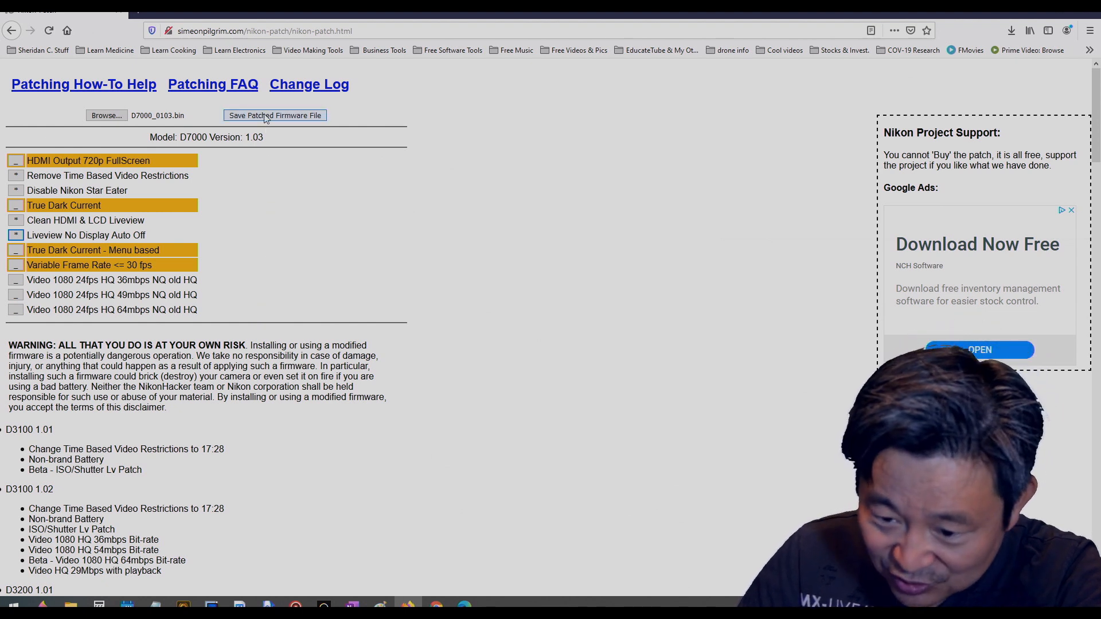
# Generate patched_D7000_0103.bin and save it via Firefox's Save File option.
pyautogui.click(274, 116)
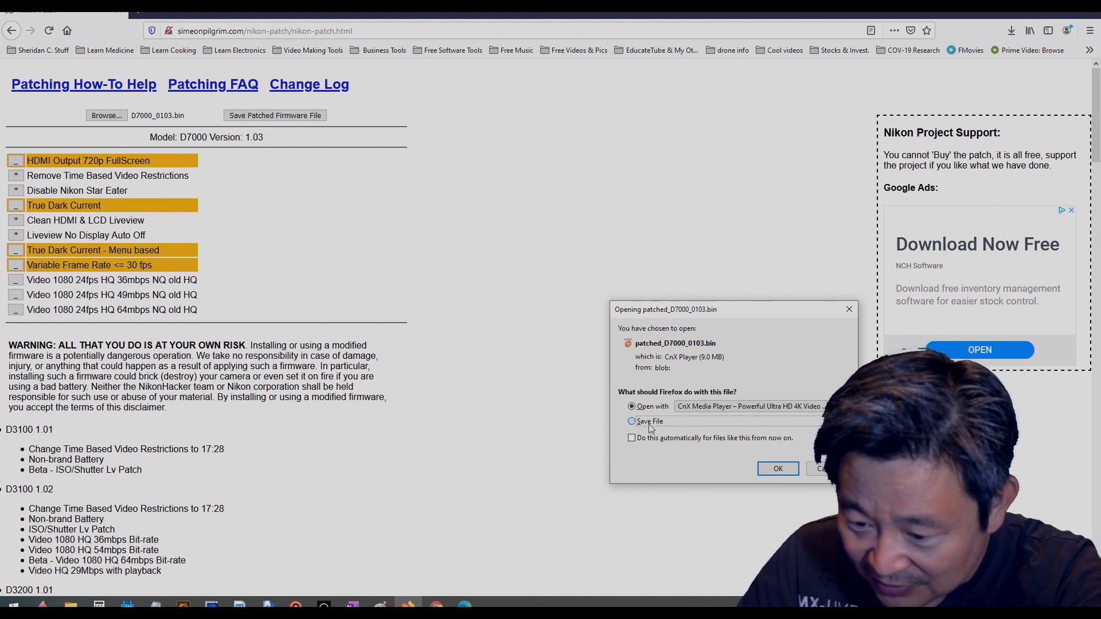
pyautogui.click(632, 420)
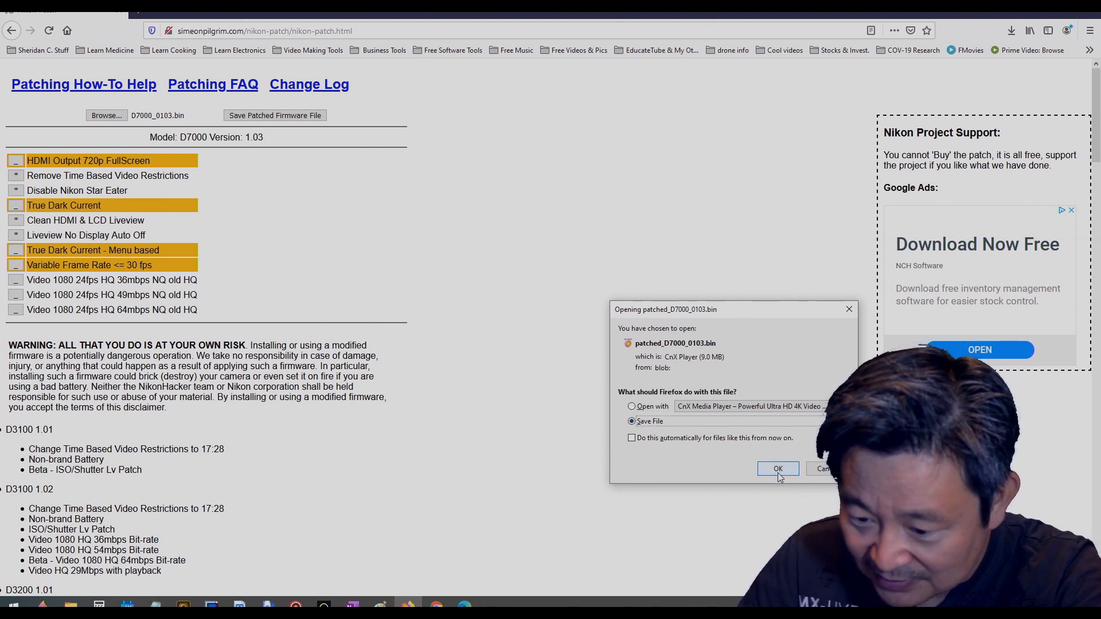
pyautogui.click(777, 469)
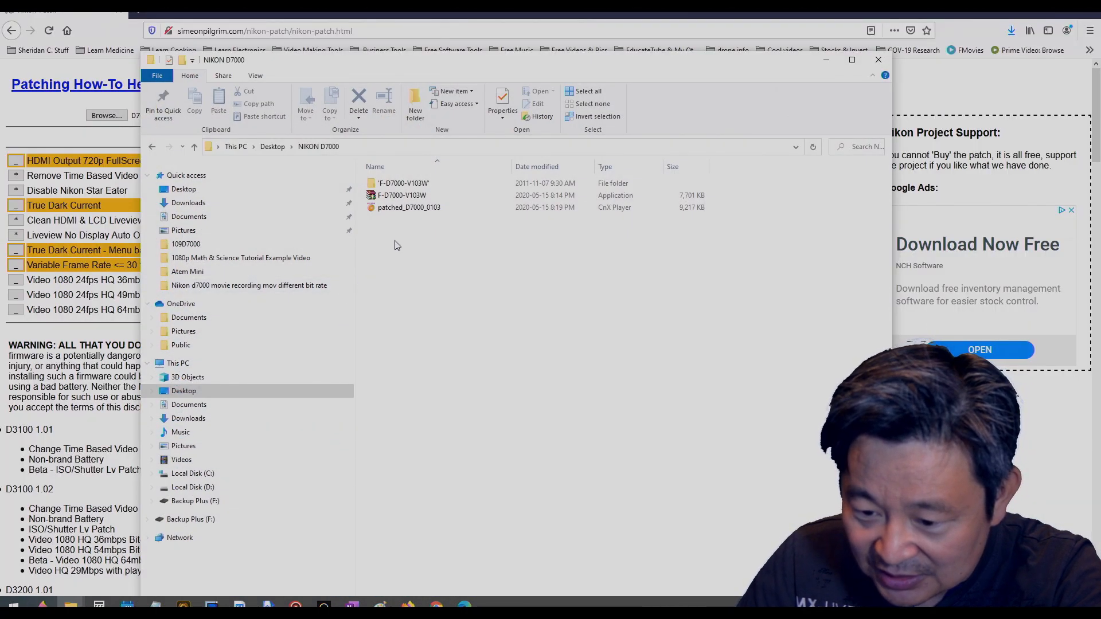
# Rename patched_D7000_0103 in the NIKON D7000 folder to D7000_0103.
pyautogui.click(409, 207)
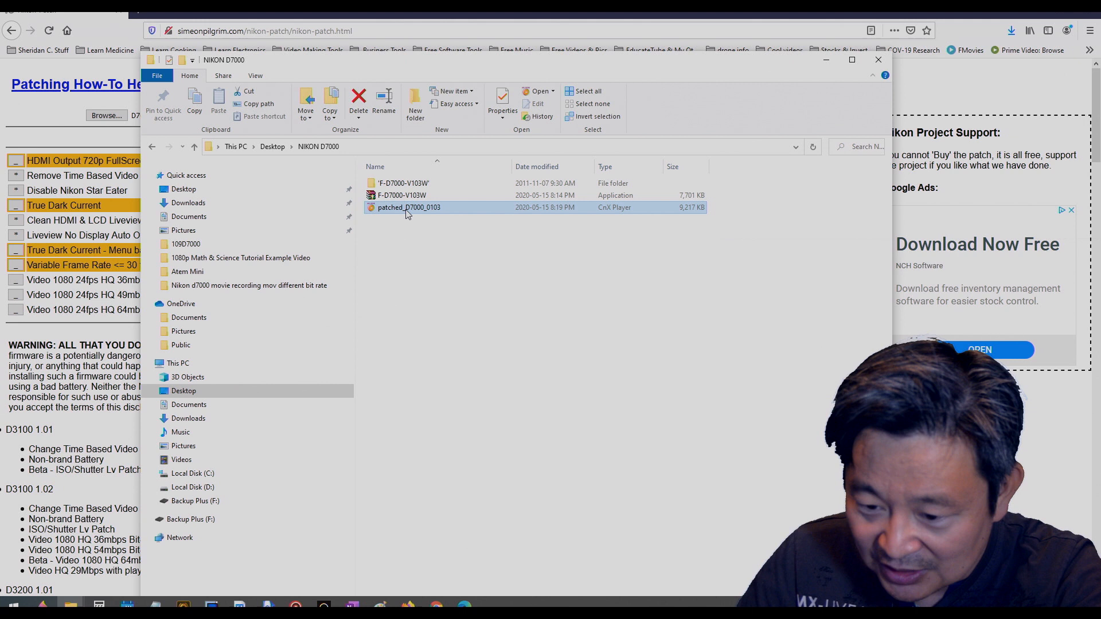
pyautogui.rightClick(408, 207)
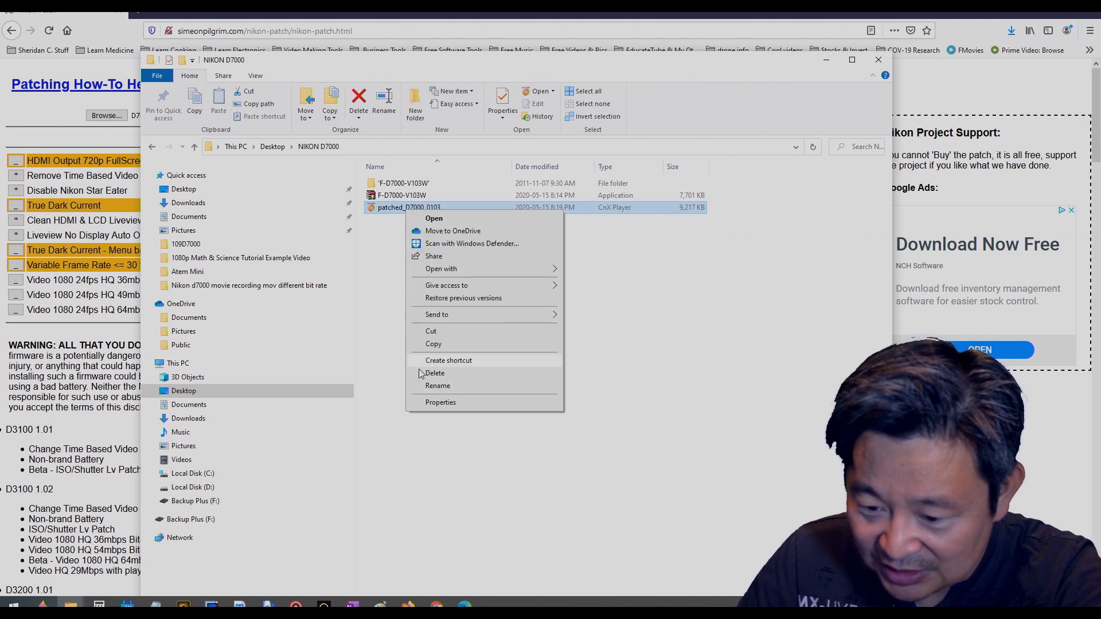
pyautogui.click(438, 386)
pyautogui.write('D7000_0103')
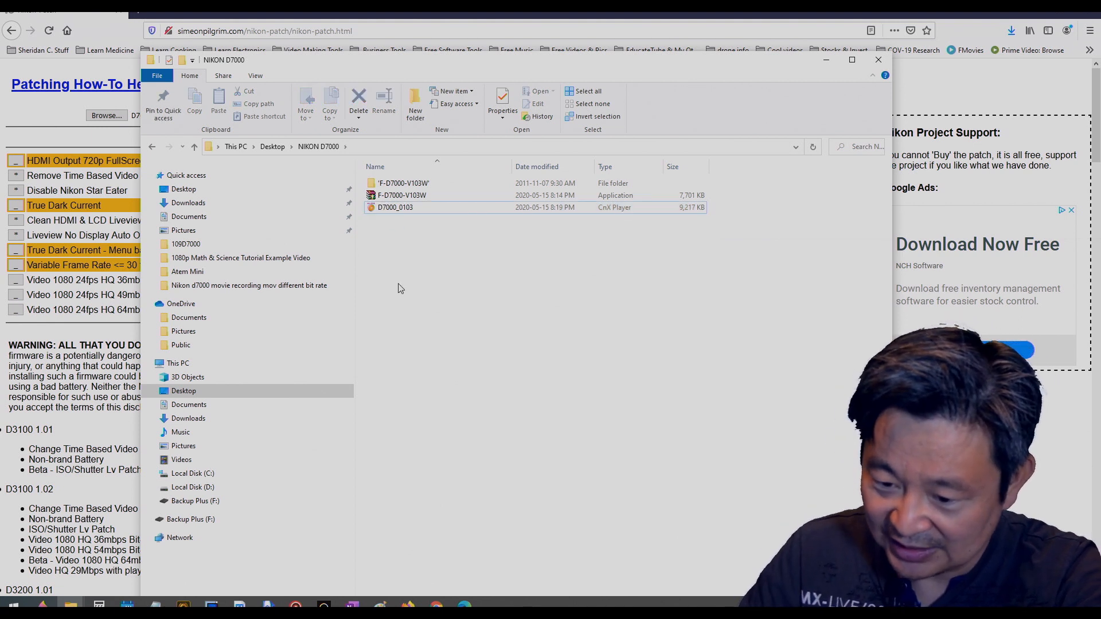
pyautogui.moveTo(406, 215)
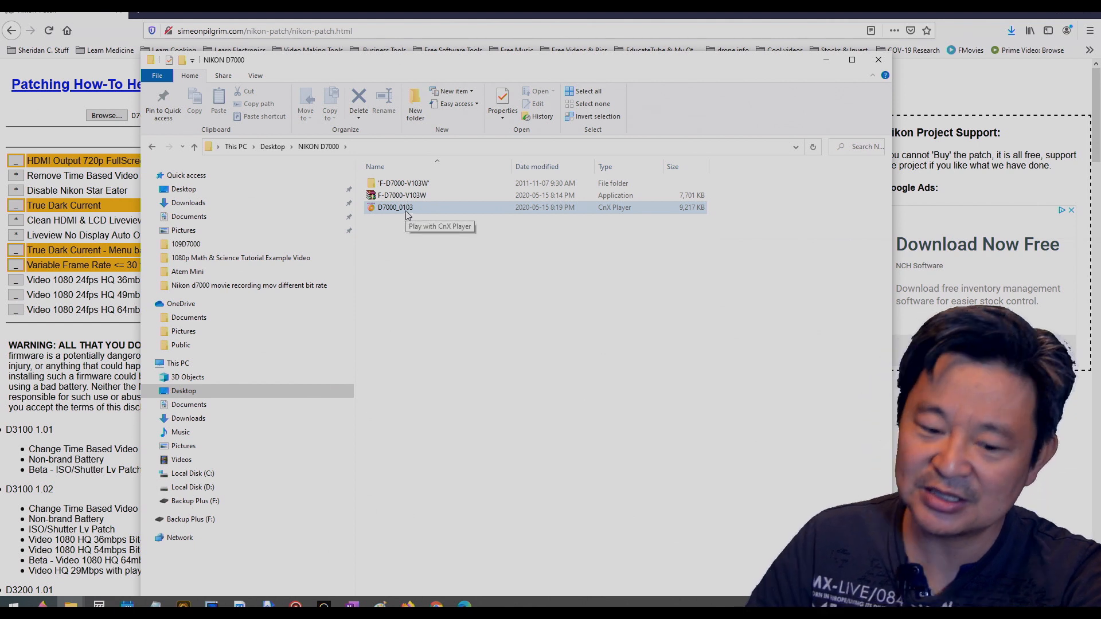